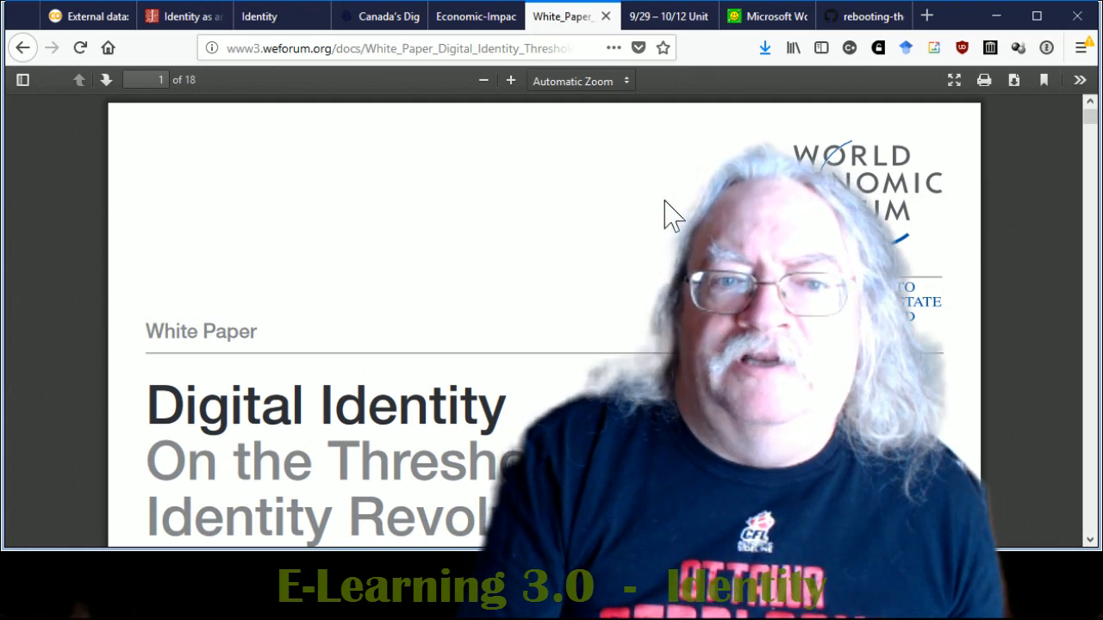
pyautogui.moveTo(1020, 410)
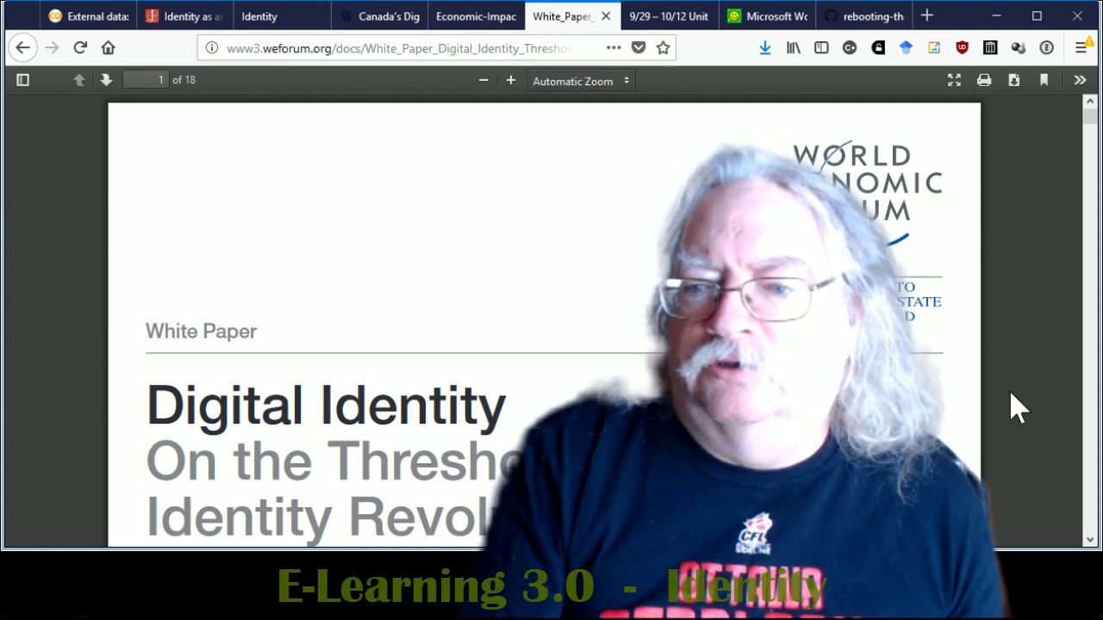
# - Switch to the Economic Impact of Digital Identity in Canada PDF
pyautogui.click(472, 15)
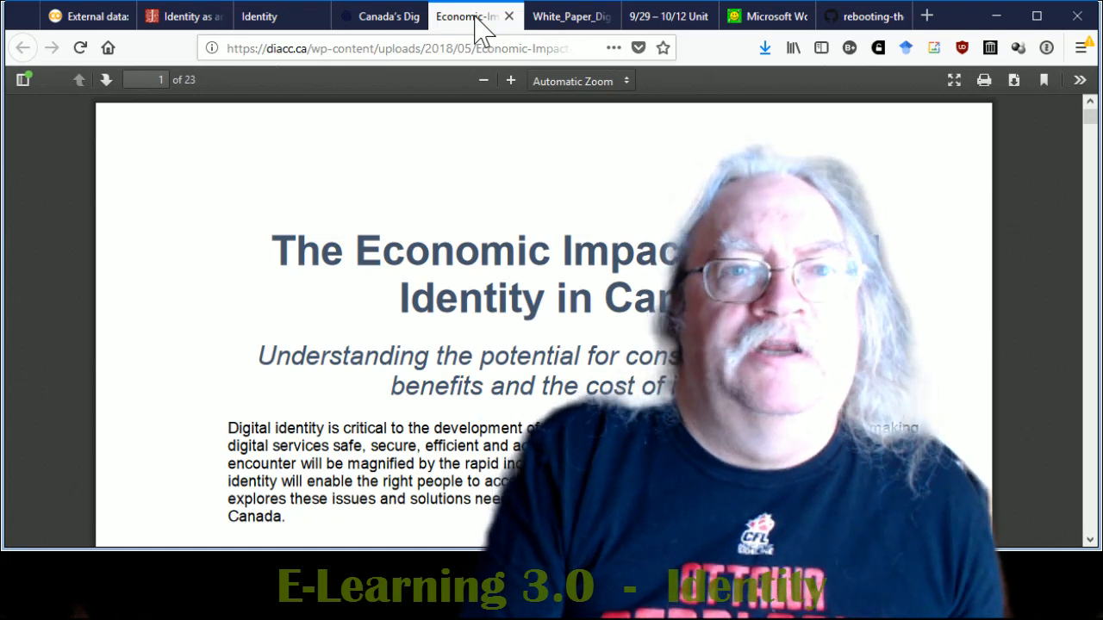
# - Switch to the DIACC news release on Canada's digital economy and digital identity
pyautogui.click(381, 18)
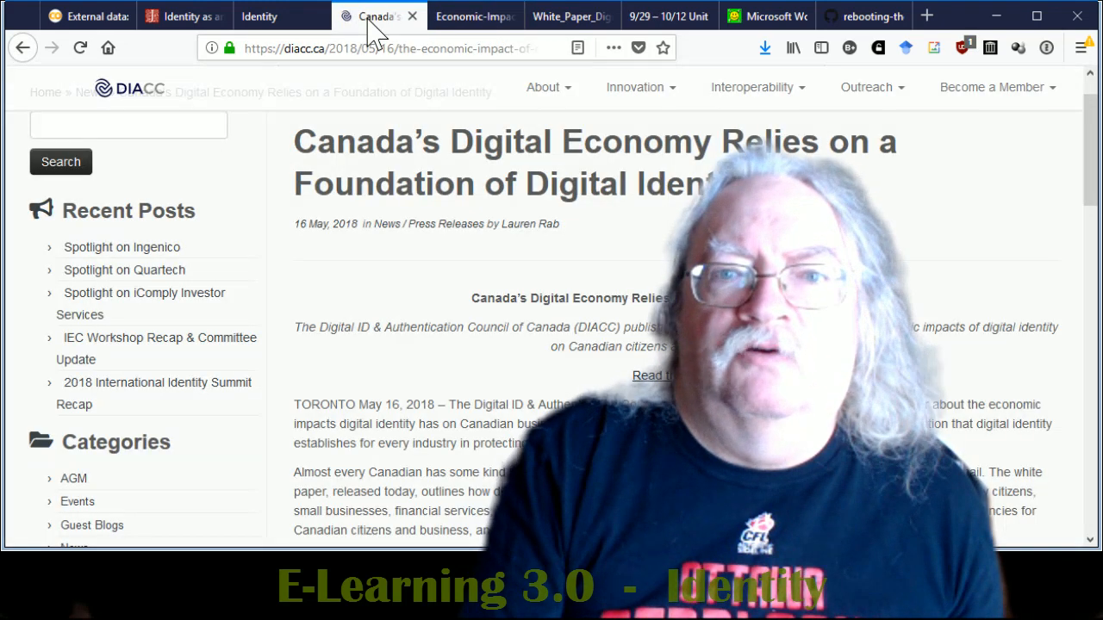
pyautogui.moveTo(578, 379)
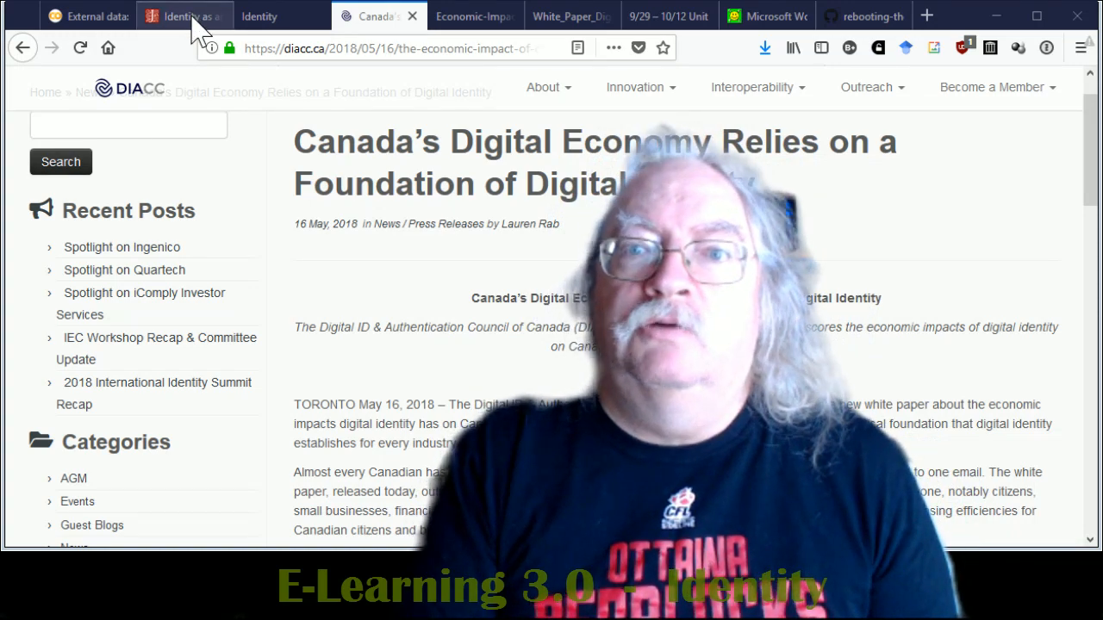
# - Switch to the JSTOR page for Gee's Identity as an Analytic Lens article
pyautogui.click(182, 16)
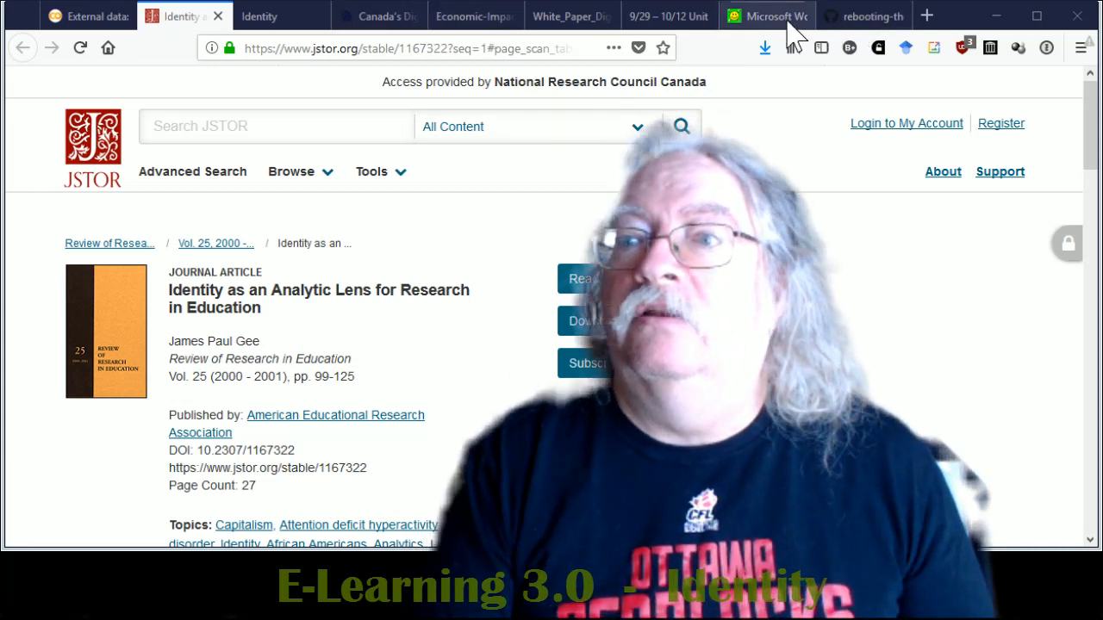
# - Show the El30 Identity module page and browse down through its resources and participant posts
pyautogui.click(269, 17)
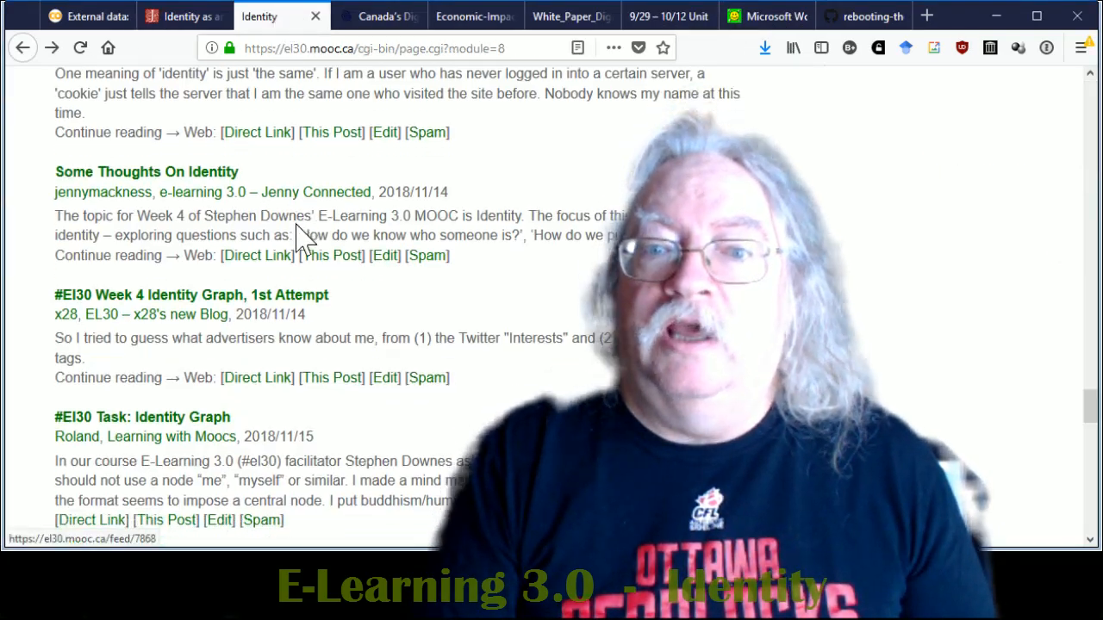
pyautogui.scroll(-3)
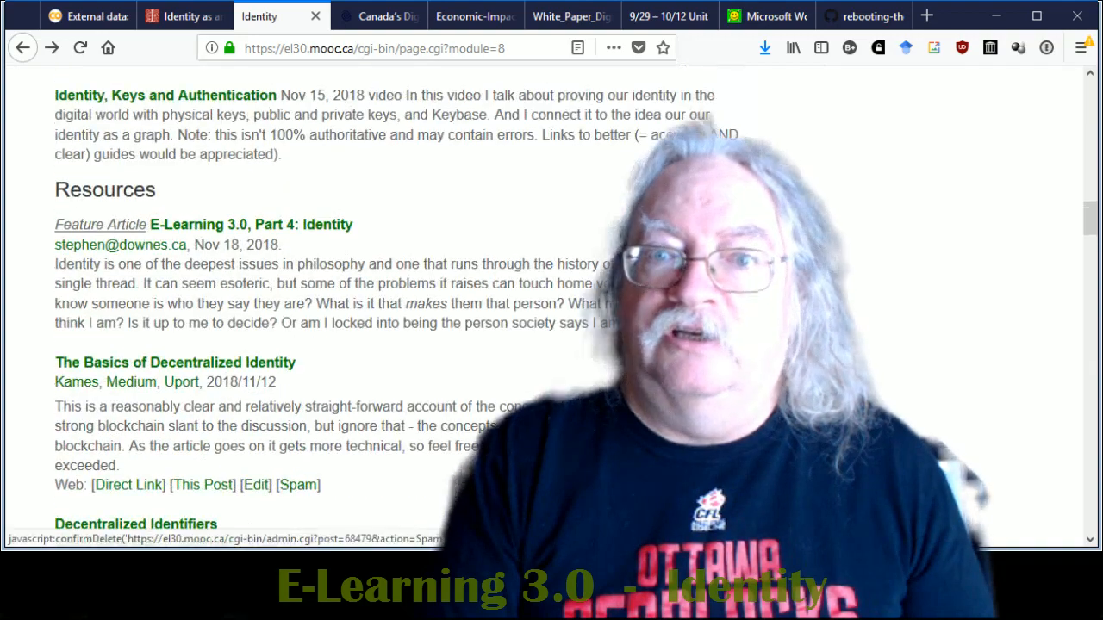
pyautogui.scroll(-3)
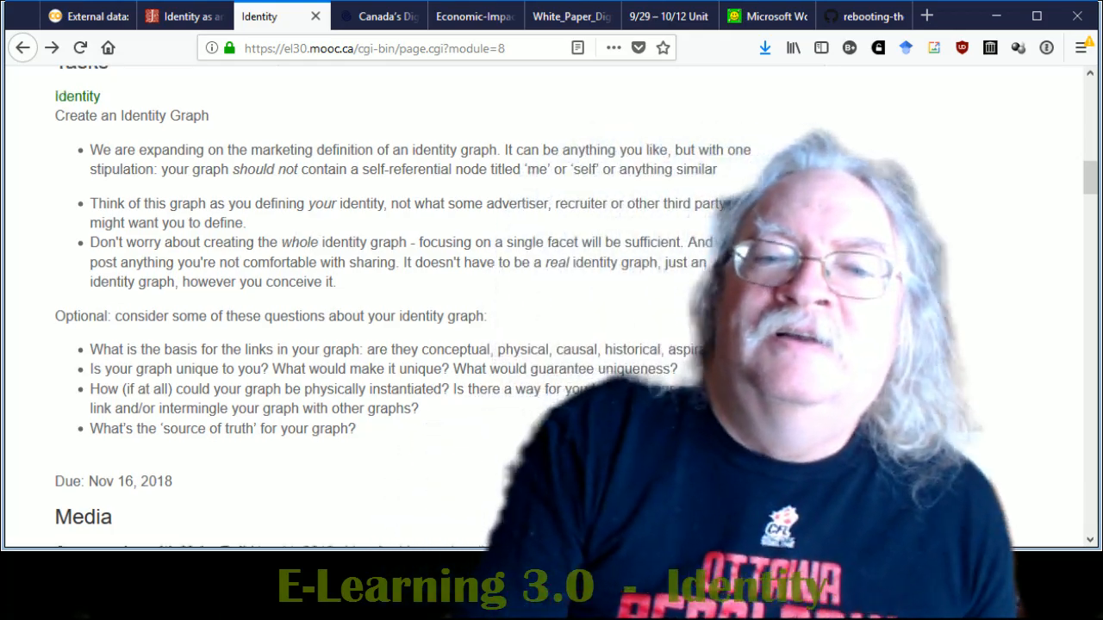
pyautogui.scroll(-3)
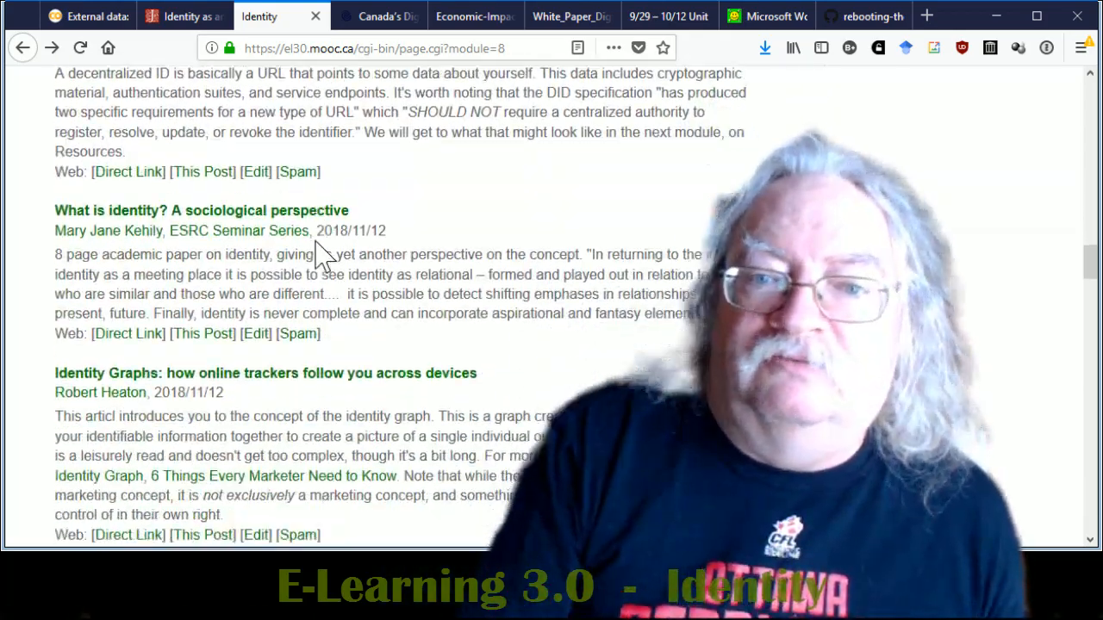
pyautogui.scroll(-3)
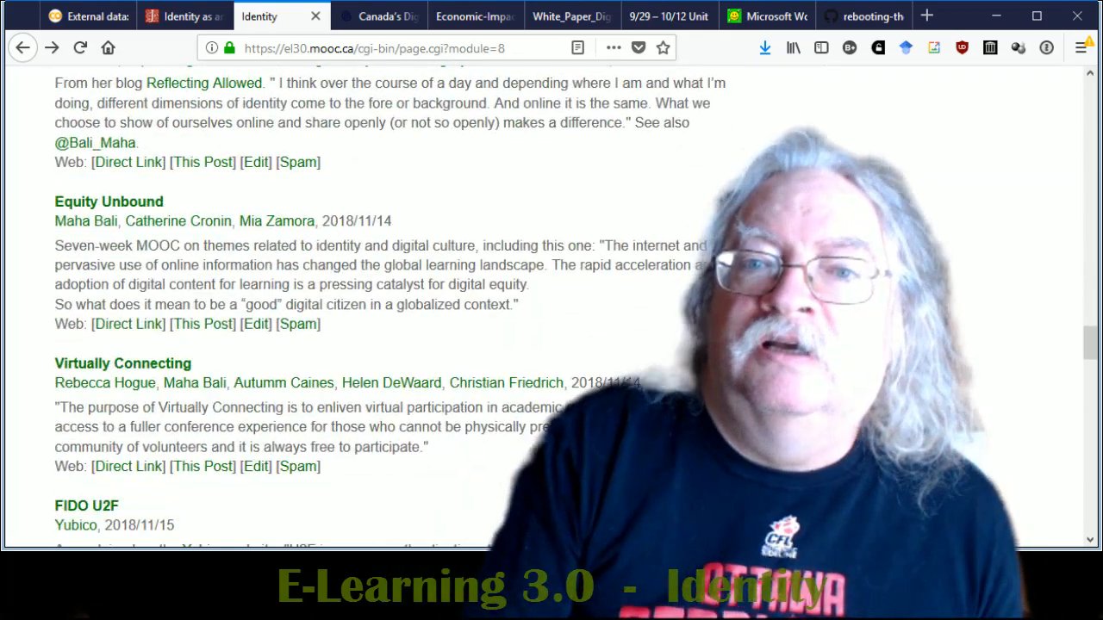
pyautogui.scroll(-3)
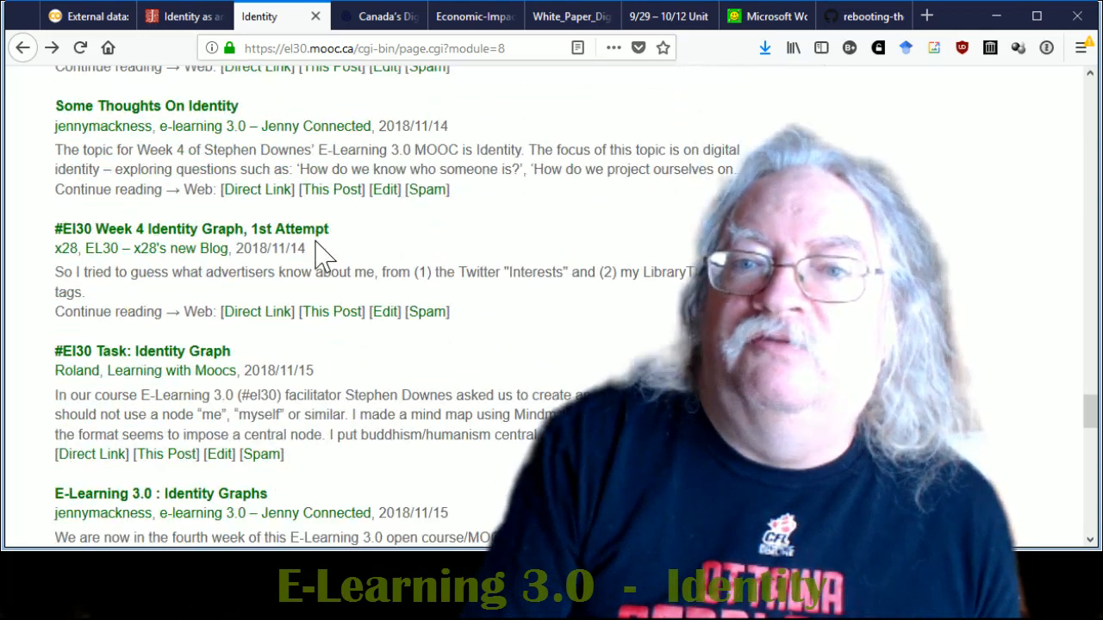
pyautogui.moveTo(196, 240)
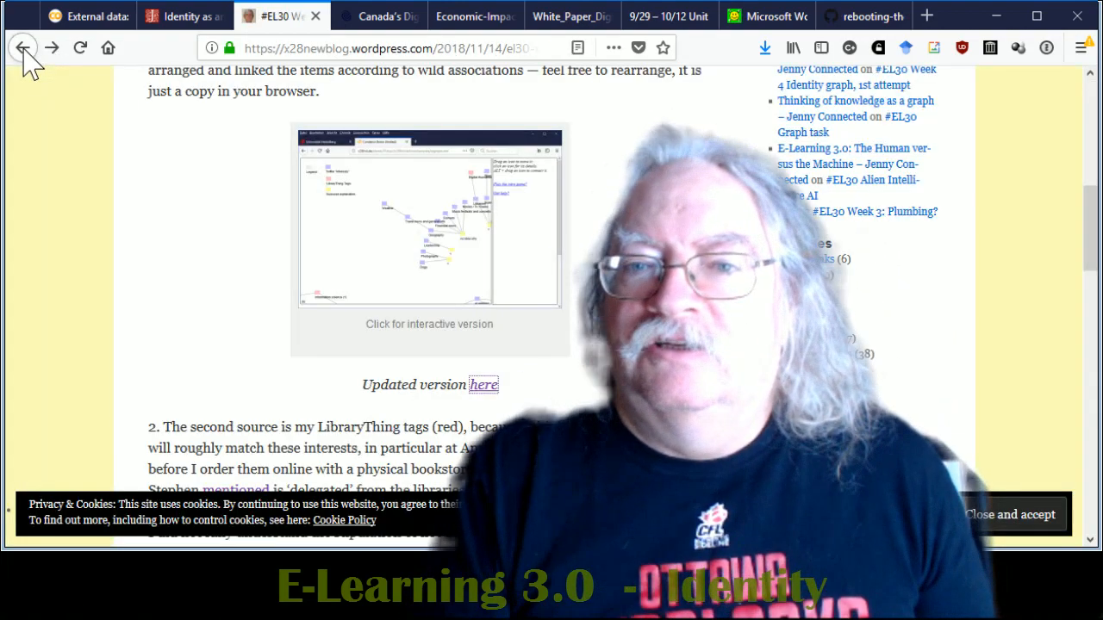
# - Return to the Identity post list and open Roland's full-size identity graph mind map image
pyautogui.click(19, 43)
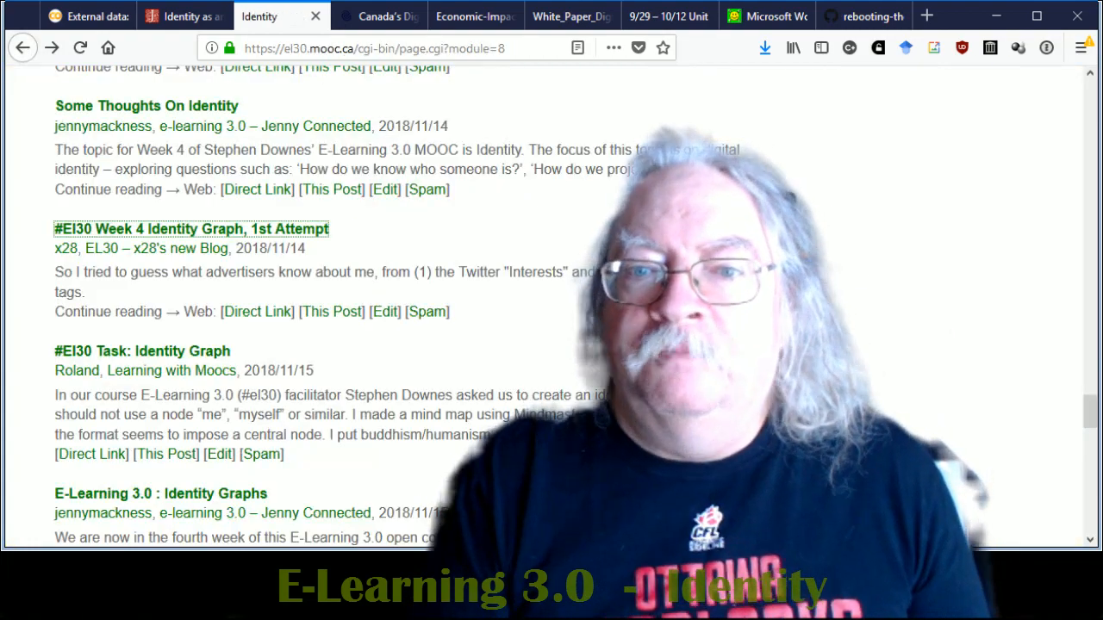
pyautogui.scroll(-3)
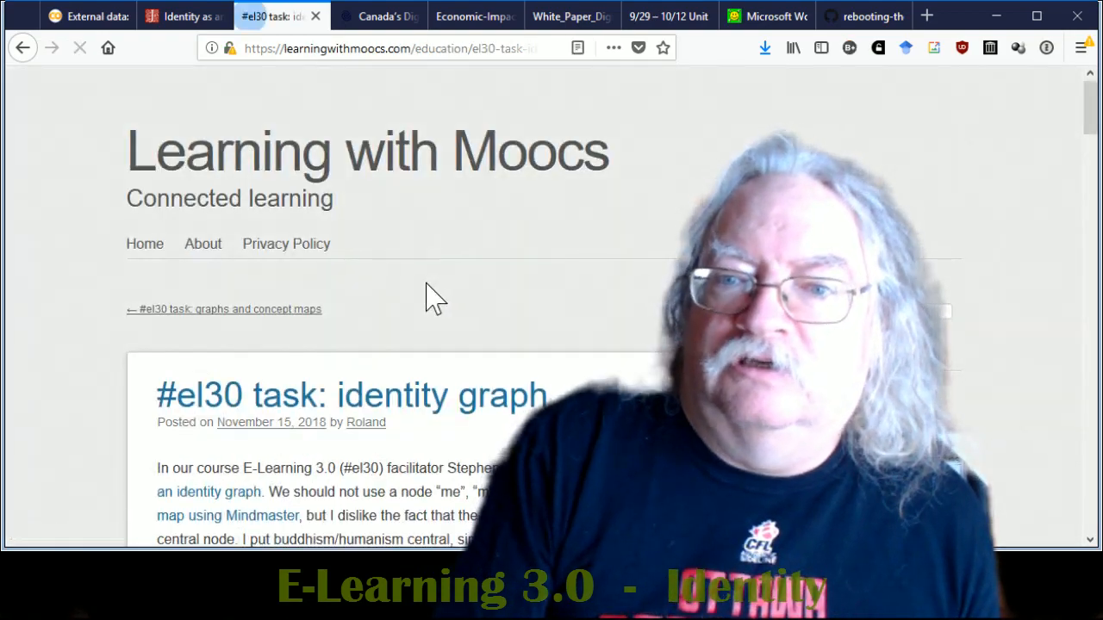
pyautogui.scroll(-3)
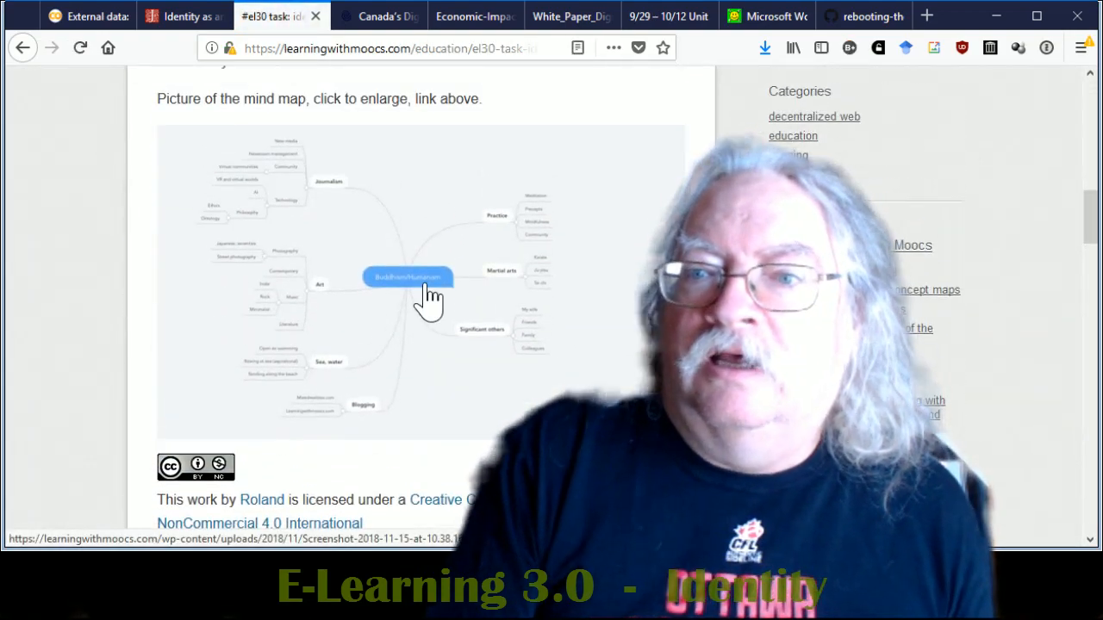
pyautogui.click(406, 276)
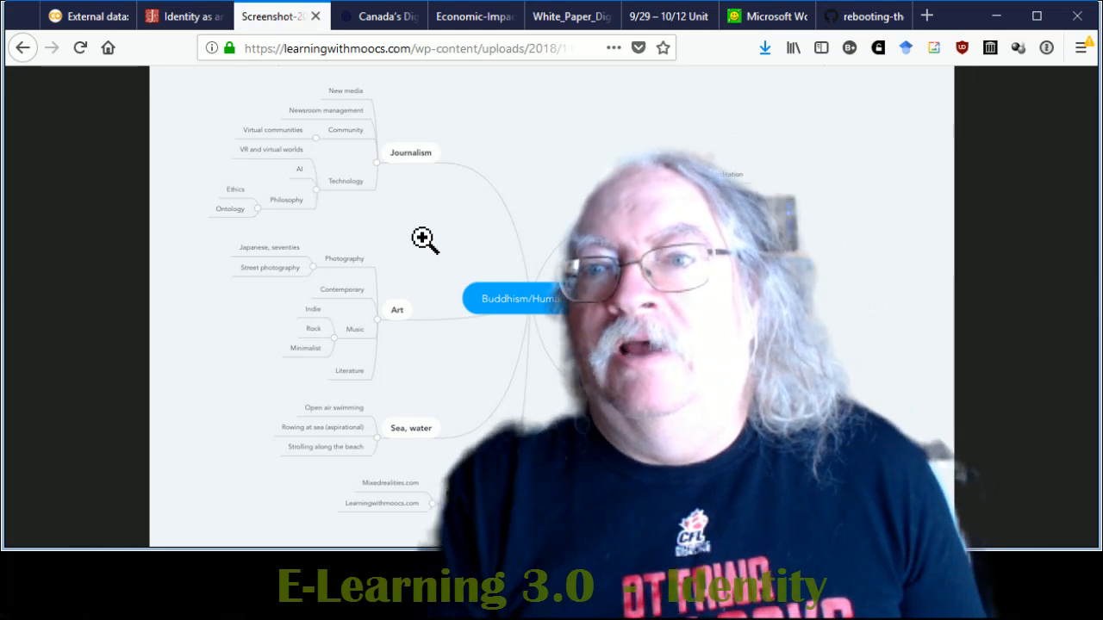
pyautogui.moveTo(413, 462)
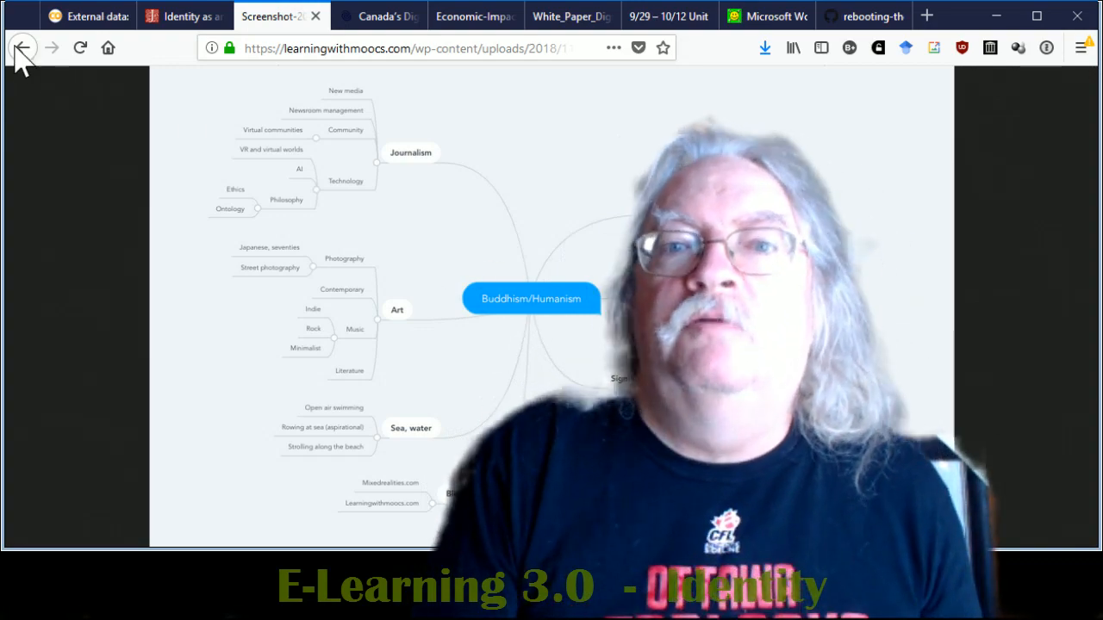
# - Go back to the El30 feed and read through Jenny Mackness's Identity Graphs post and its graph
pyautogui.click(26, 48)
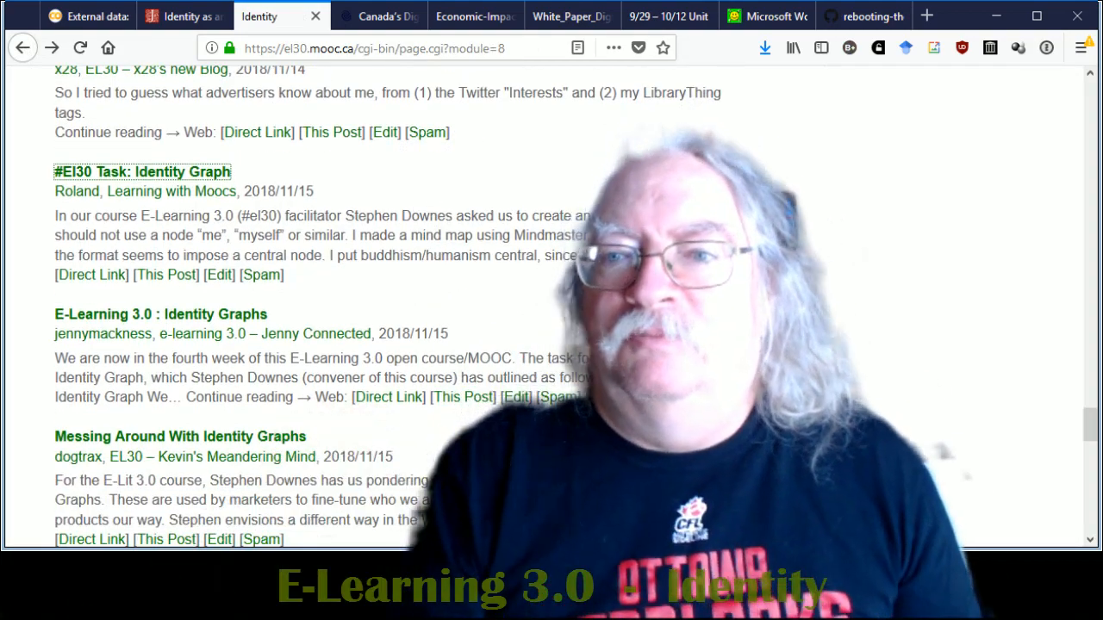
pyautogui.scroll(-3)
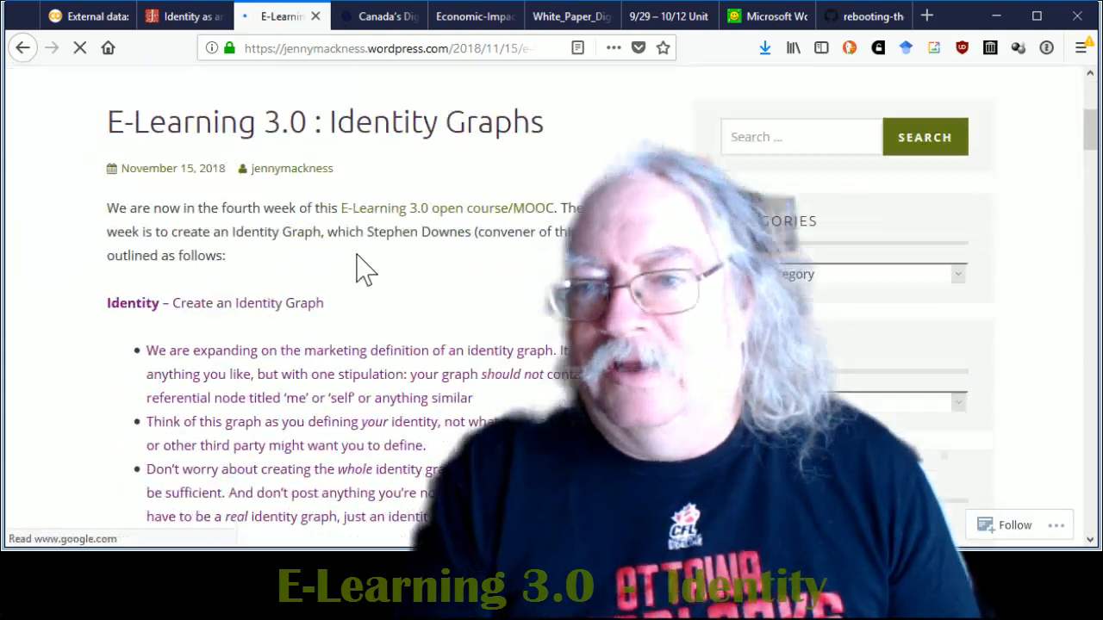
pyautogui.scroll(-3)
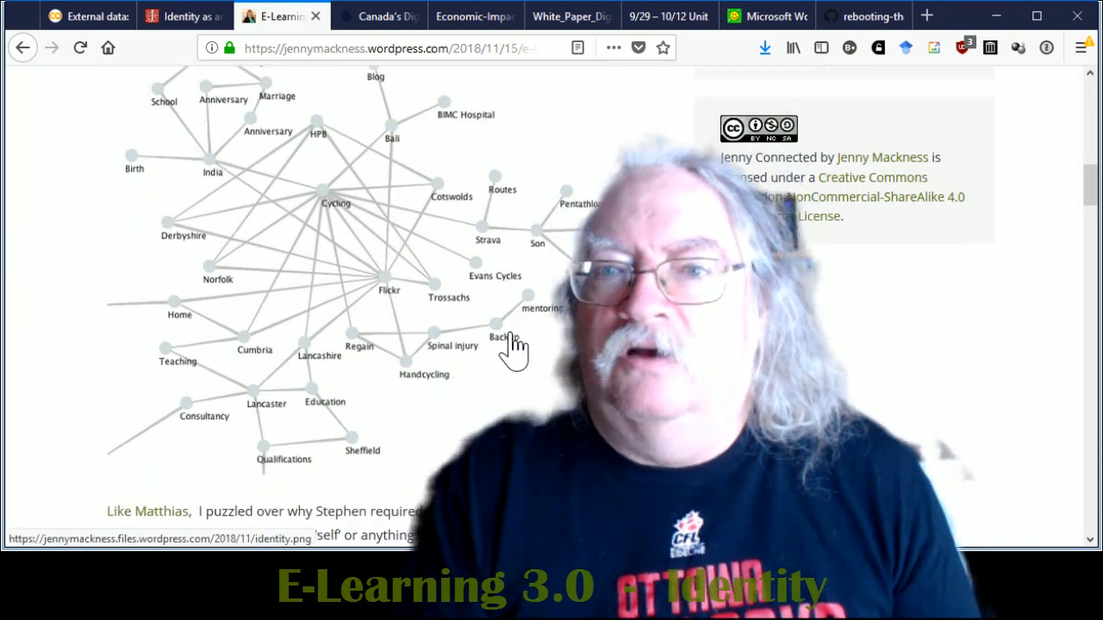
pyautogui.scroll(-3)
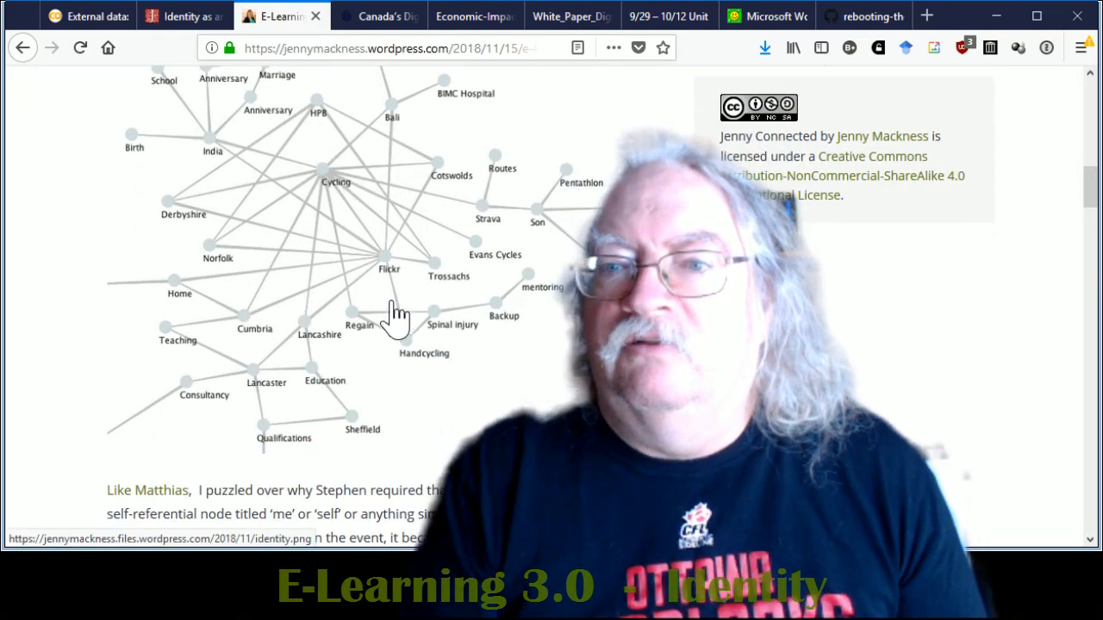
pyautogui.moveTo(438, 207)
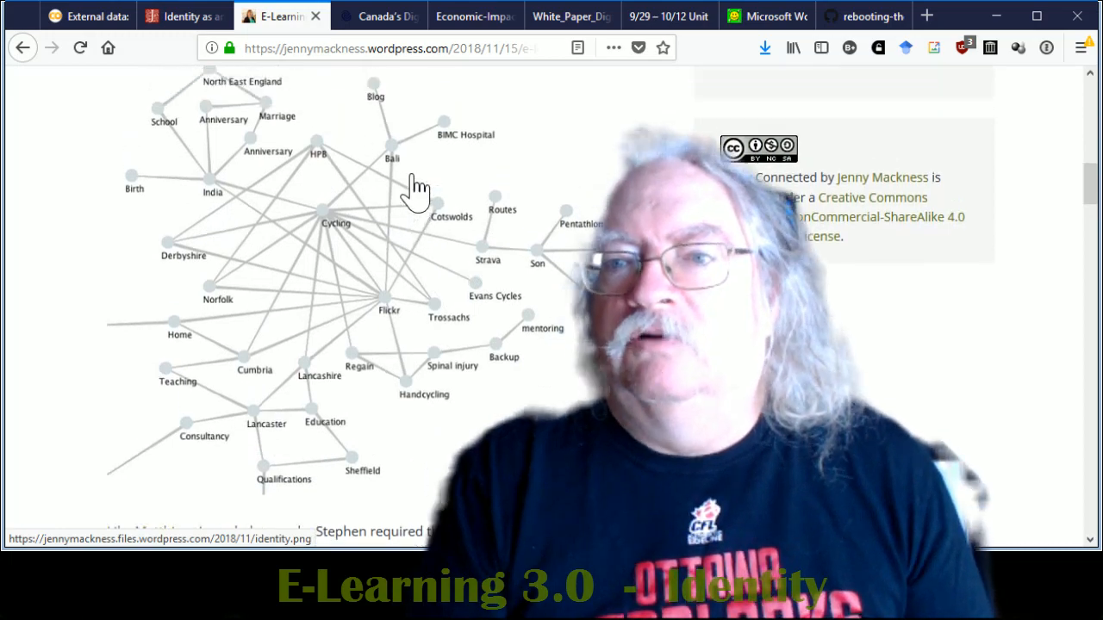
pyautogui.scroll(3)
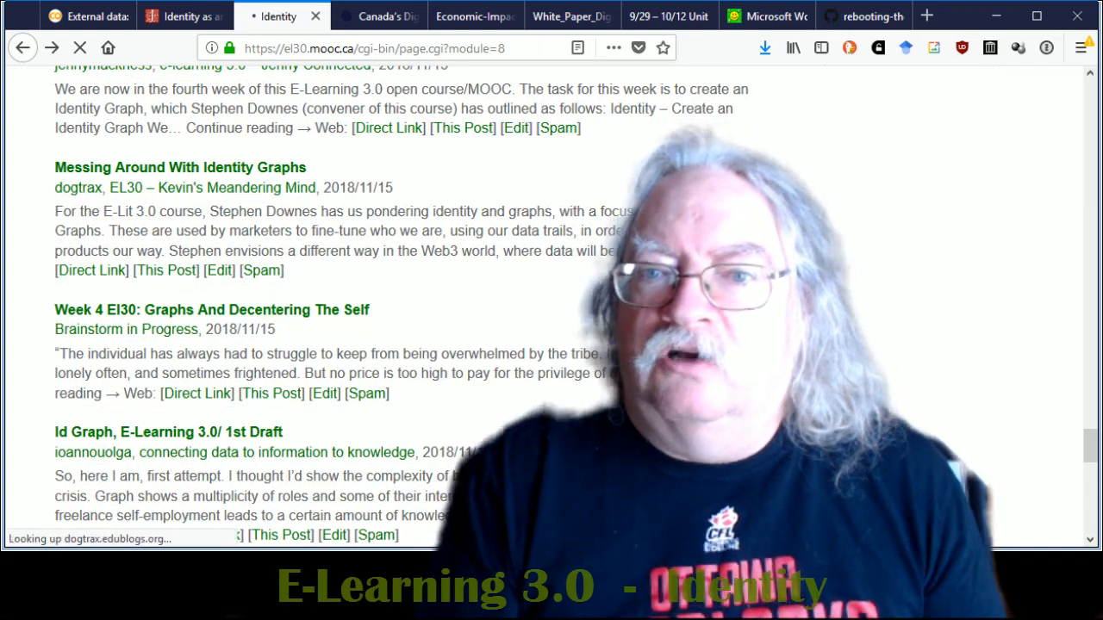
pyautogui.click(179, 167)
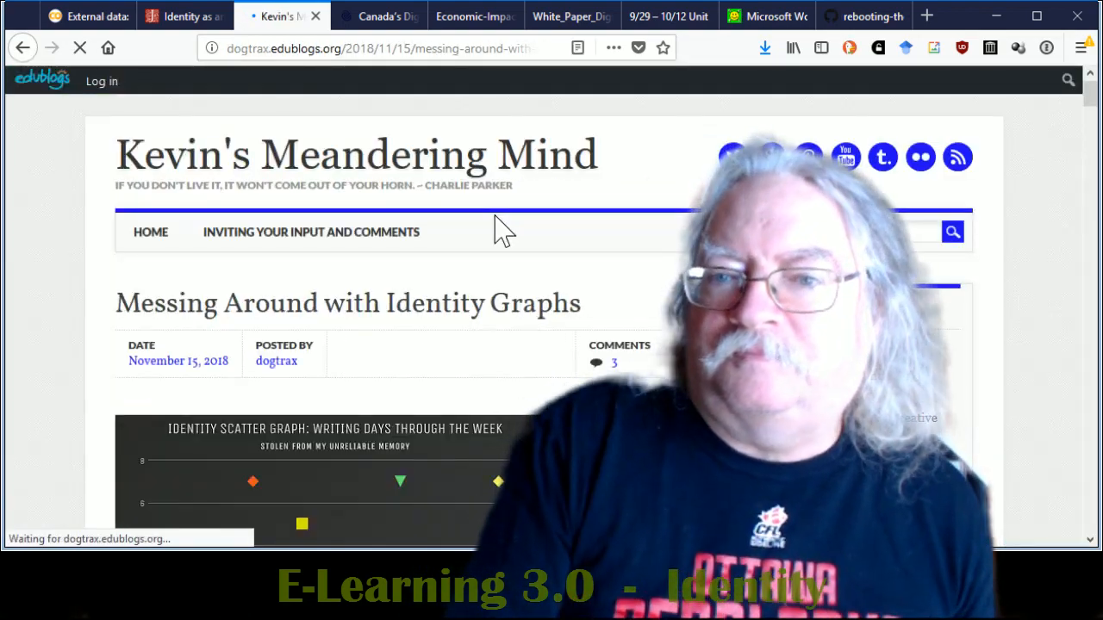
pyautogui.scroll(-3)
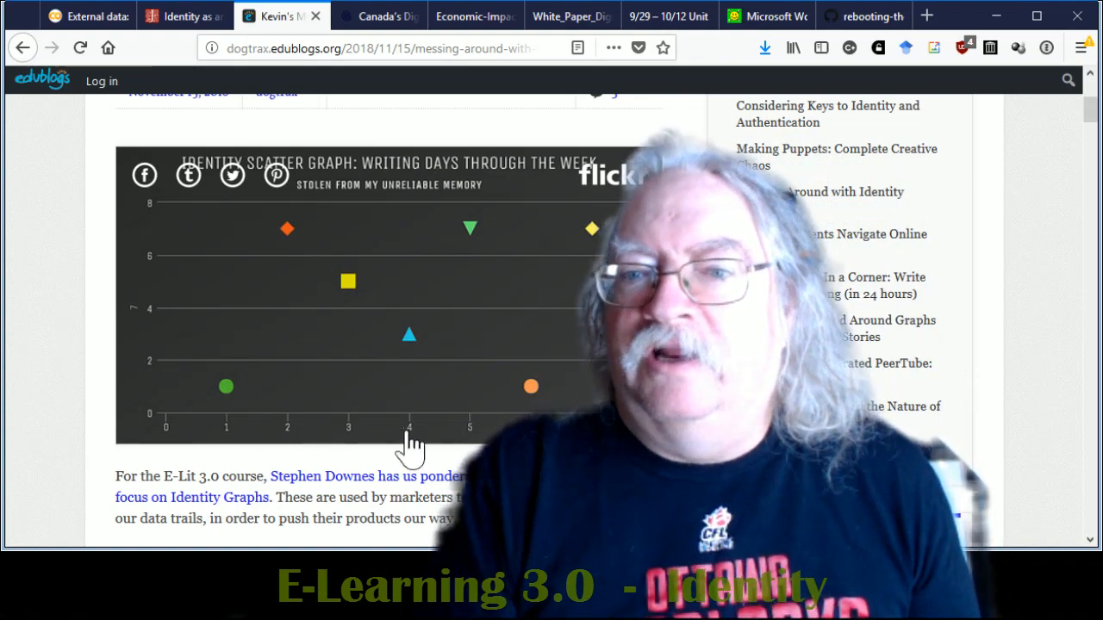
pyautogui.scroll(-3)
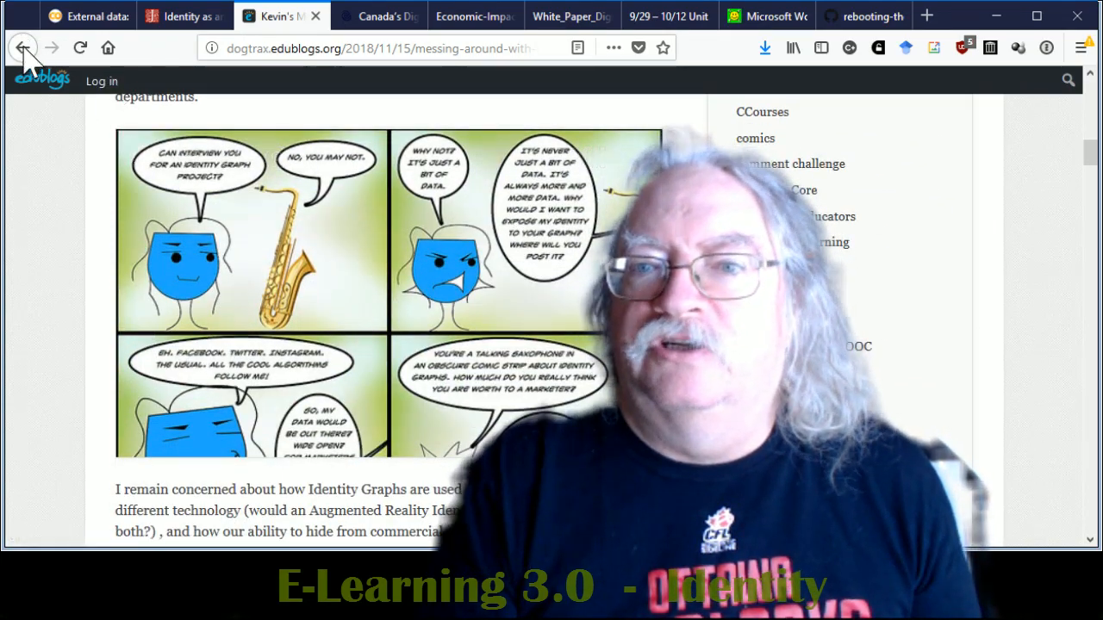
pyautogui.click(934, 16)
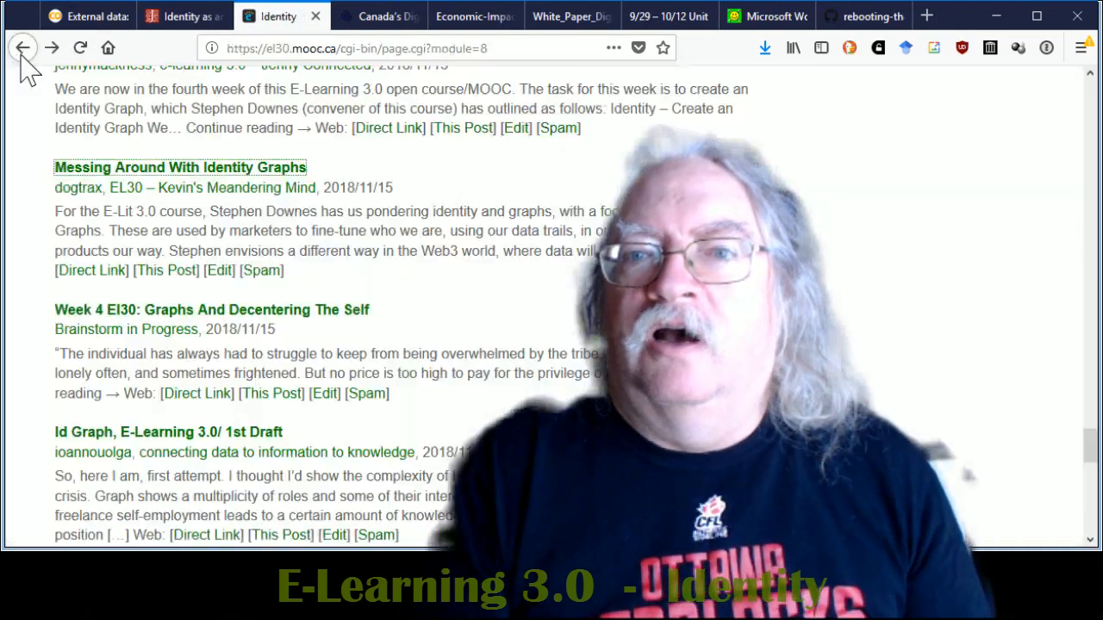
# - Open Geoff Cain's Week 4 EL30: Graphs and Decentering the Self post and bring its identity graph into view
pyautogui.scroll(-3)
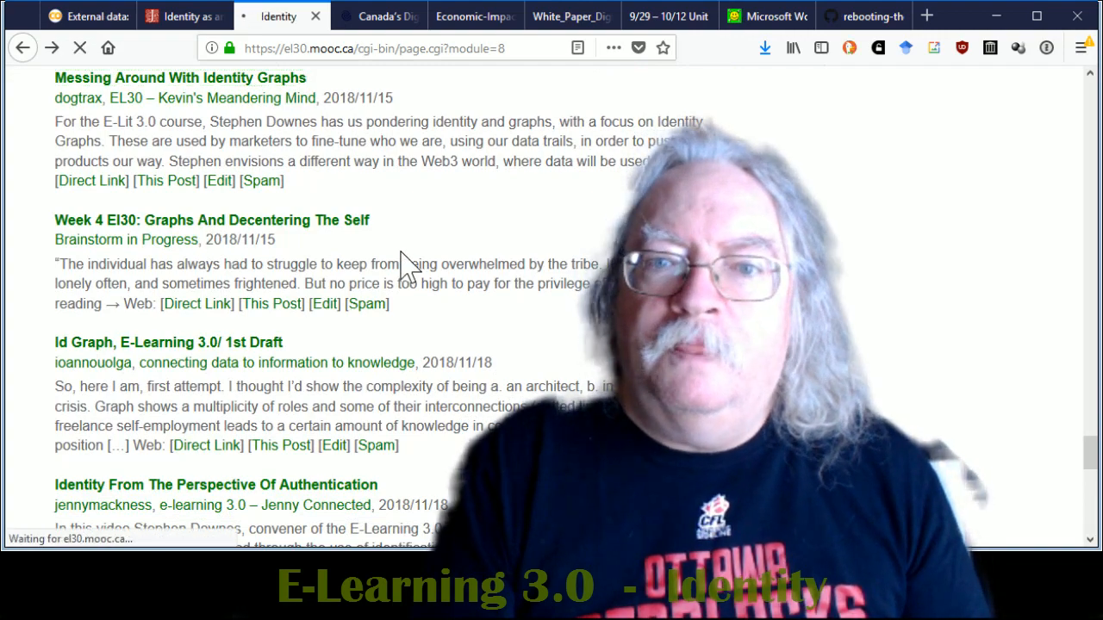
pyautogui.click(212, 220)
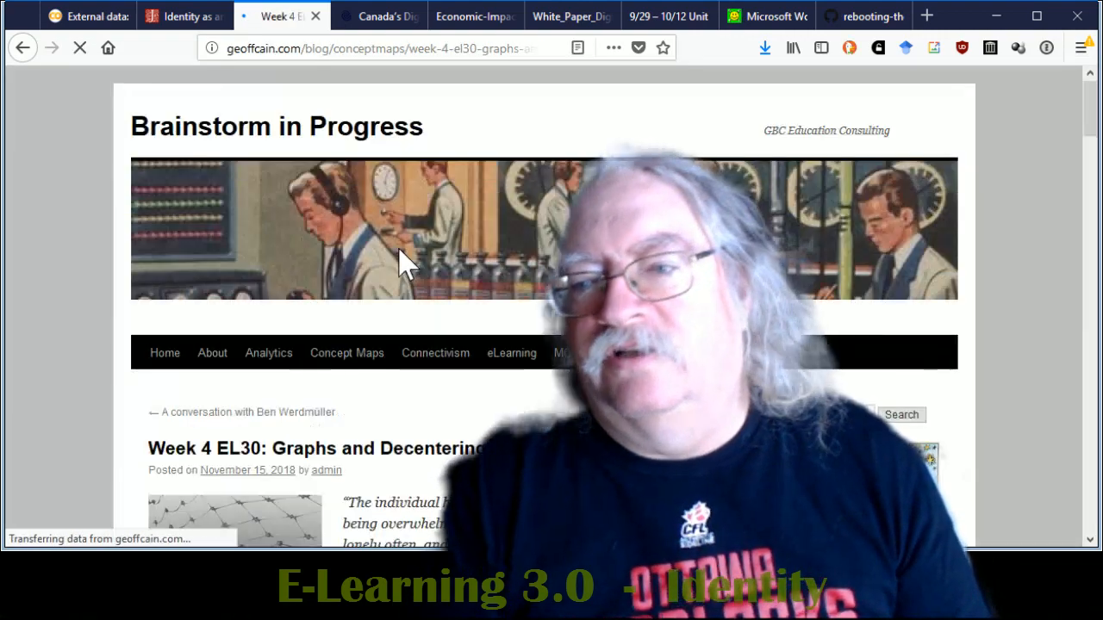
pyautogui.scroll(-3)
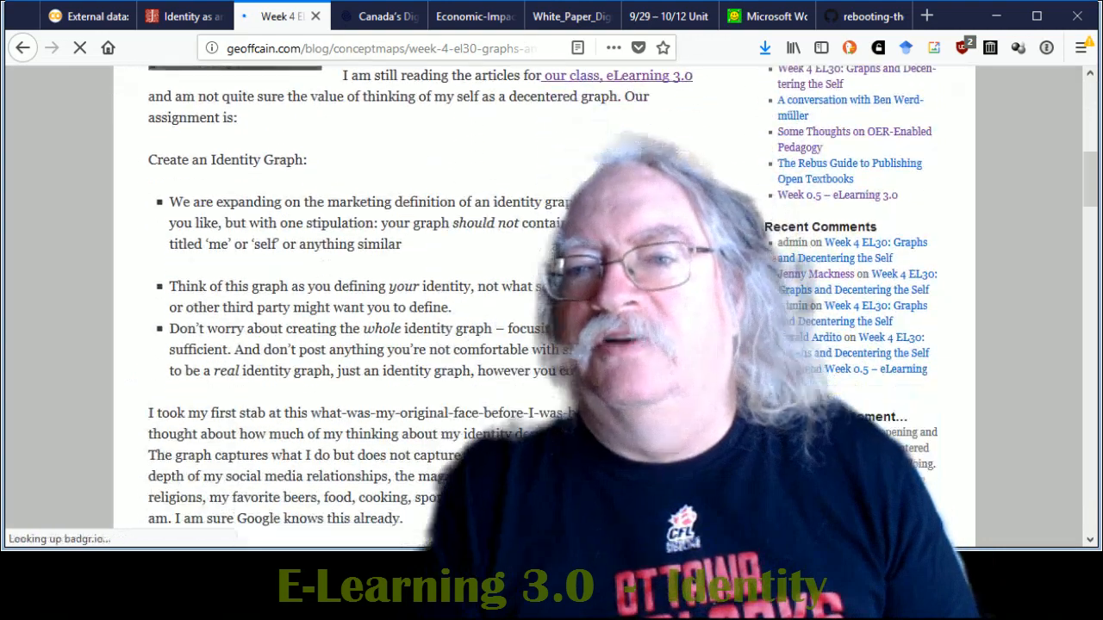
pyautogui.scroll(-3)
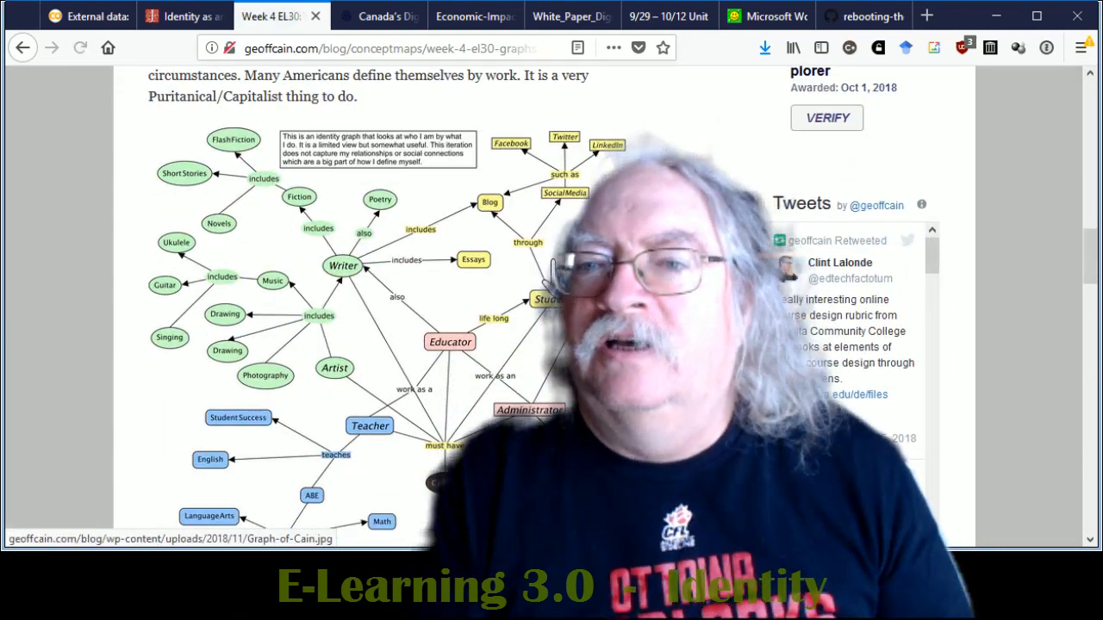
pyautogui.scroll(-3)
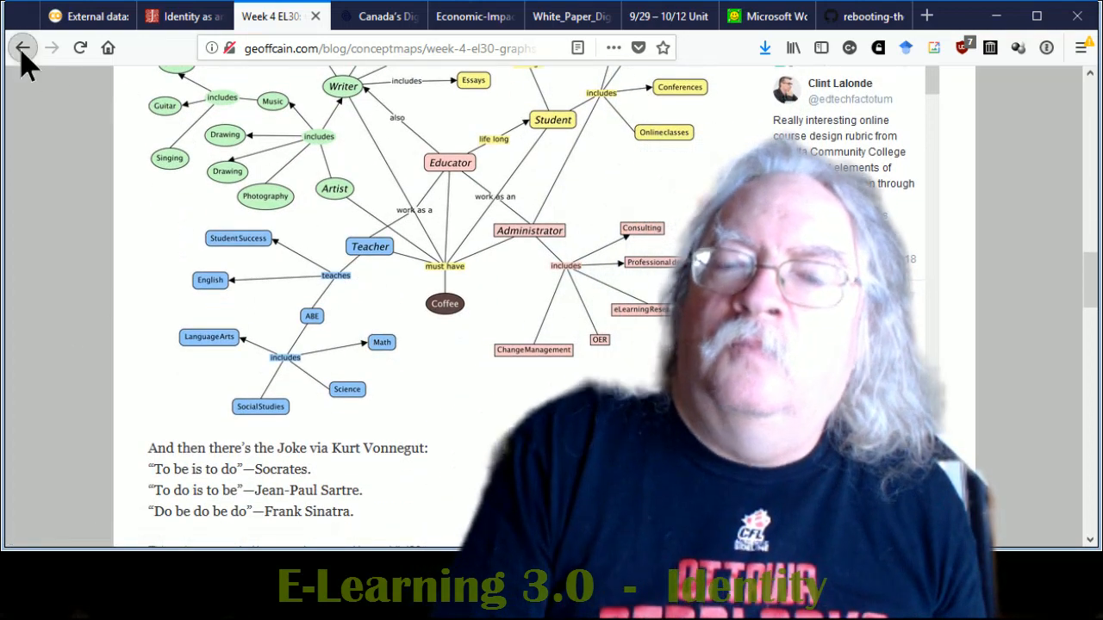
pyautogui.click(24, 49)
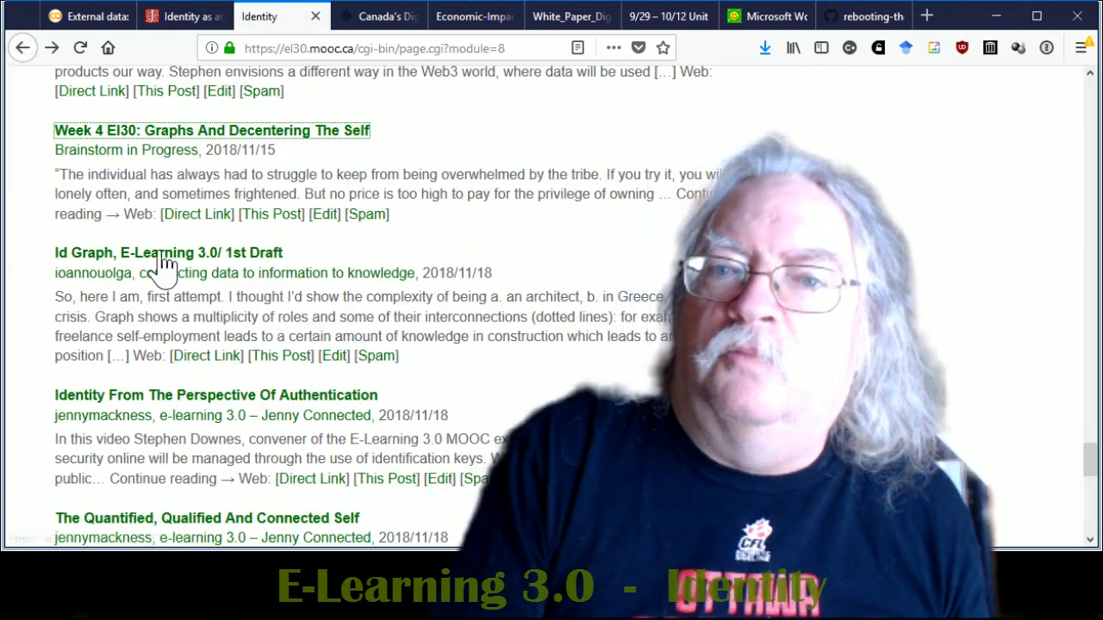
pyautogui.moveTo(163, 259)
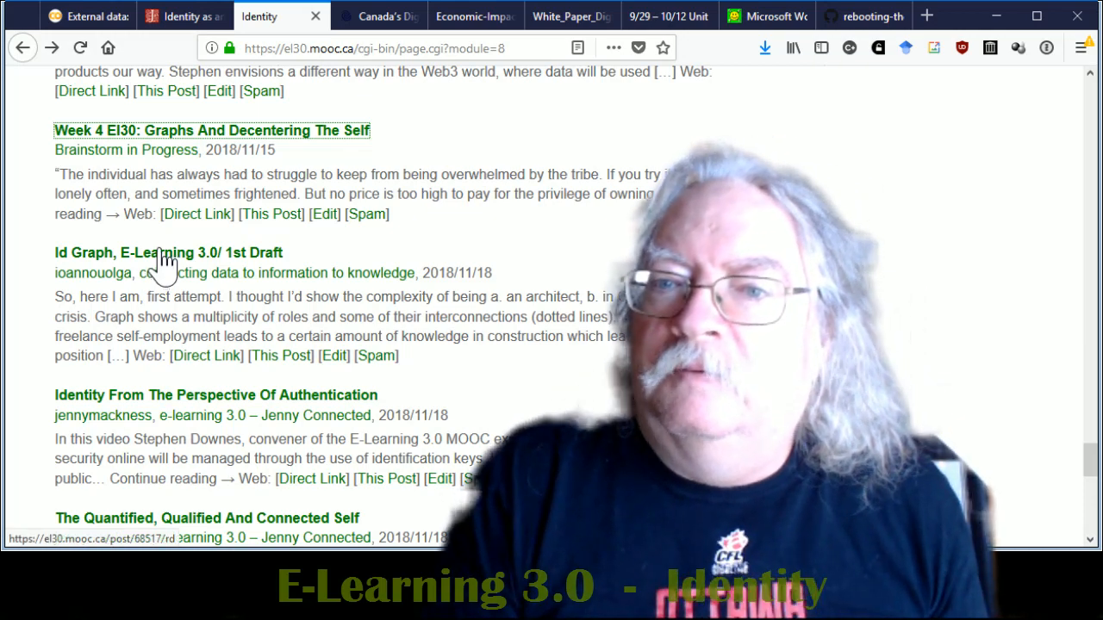
pyautogui.click(169, 252)
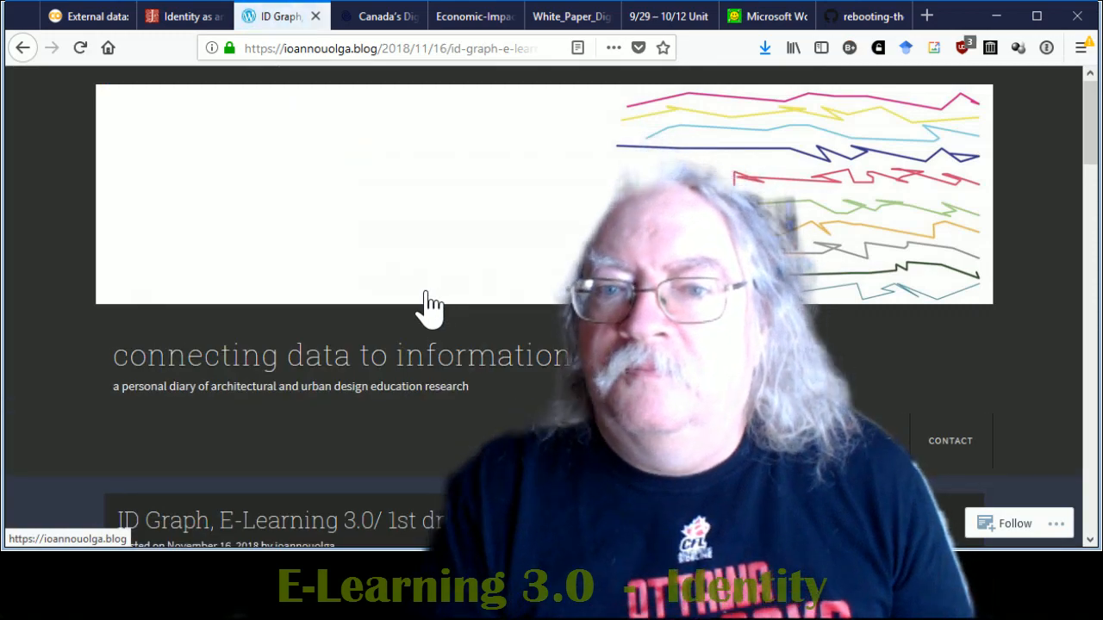
pyautogui.scroll(-3)
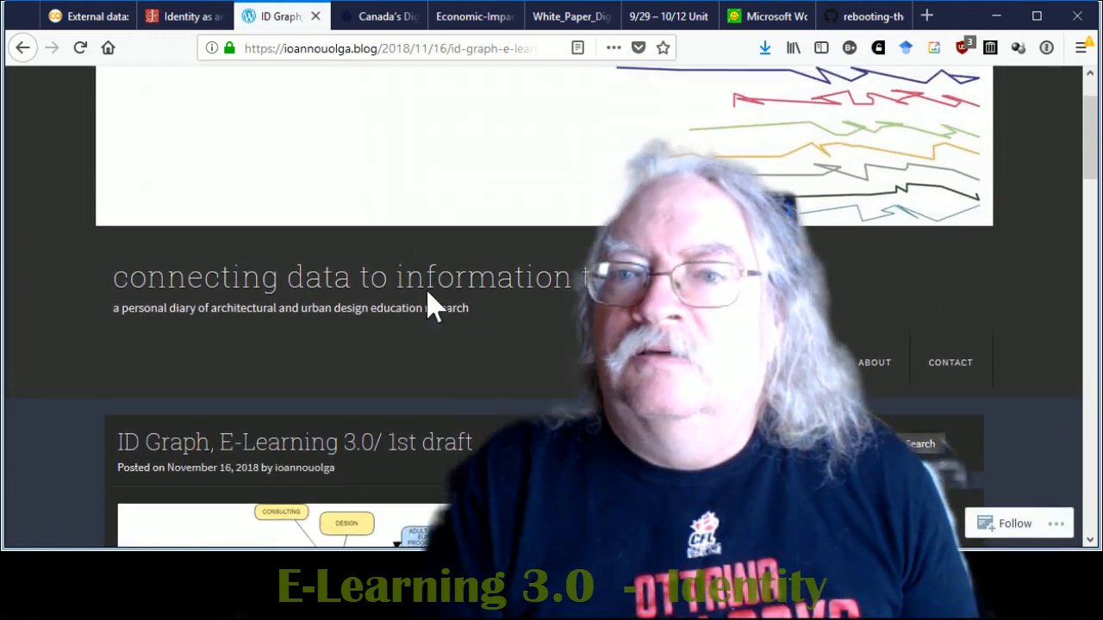
pyautogui.scroll(-3)
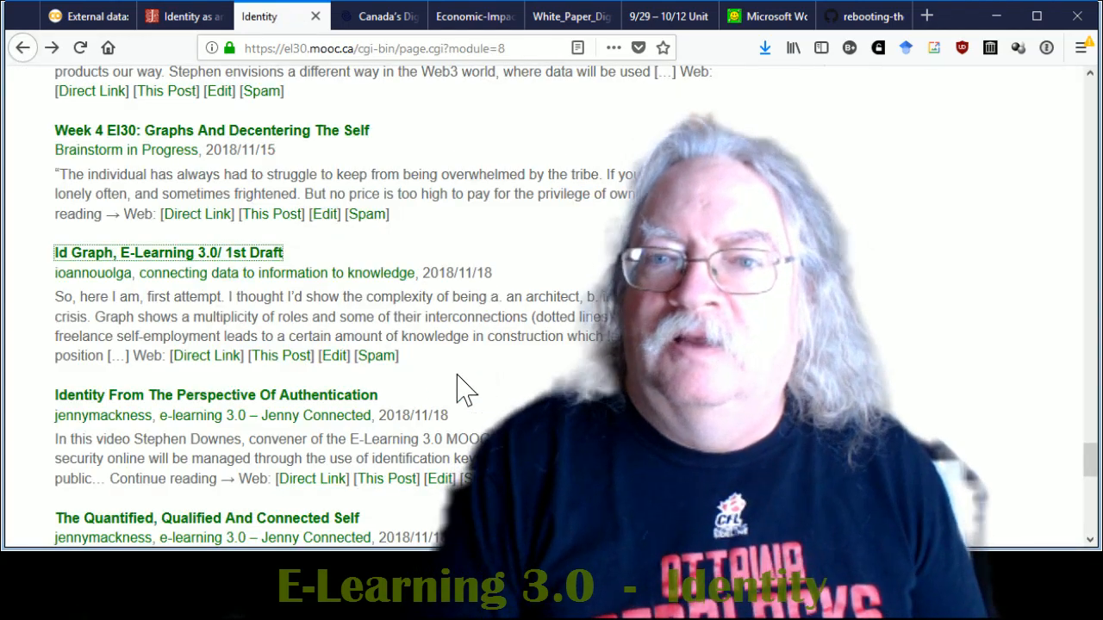
# - Scroll the Identity feed down to Frank's Identity Graph and the Prepositions on the Edge of Identity posts
pyautogui.scroll(-3)
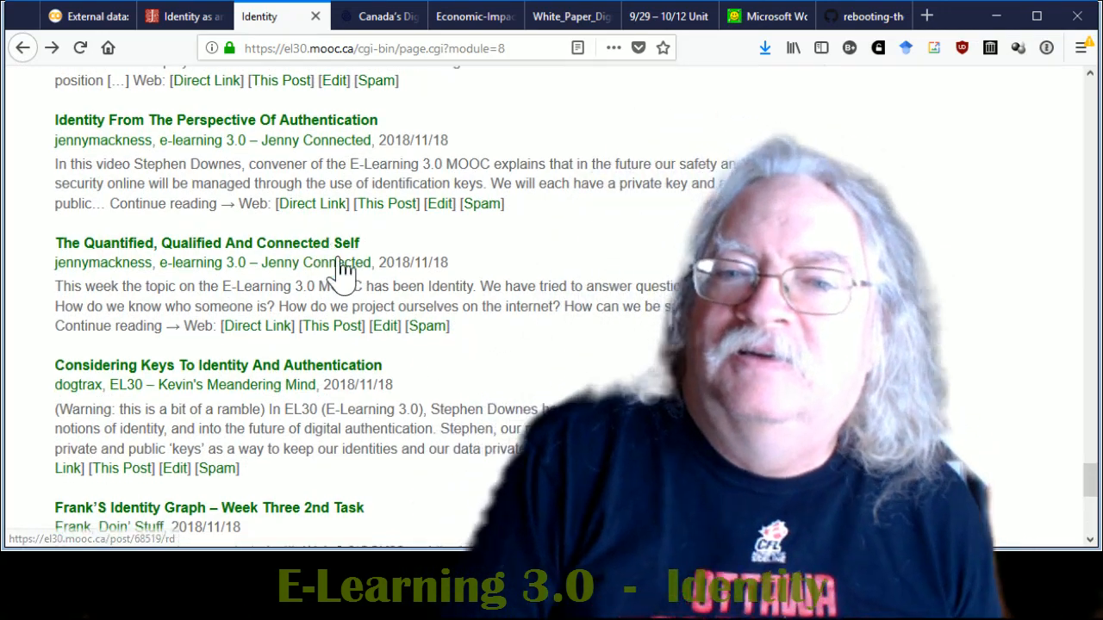
pyautogui.scroll(-3)
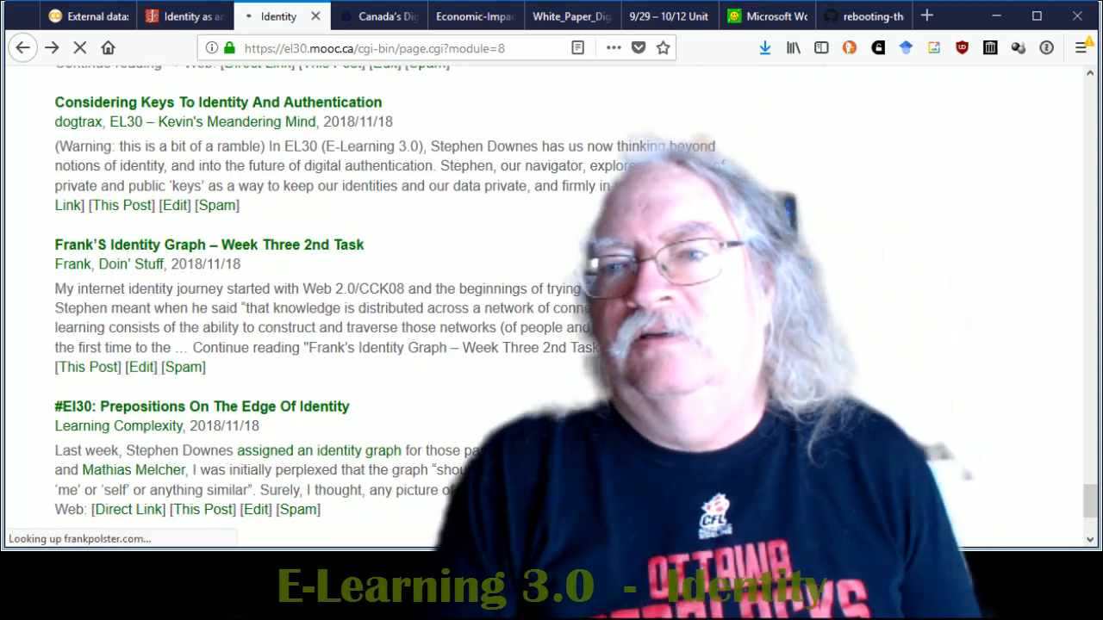
pyautogui.click(210, 245)
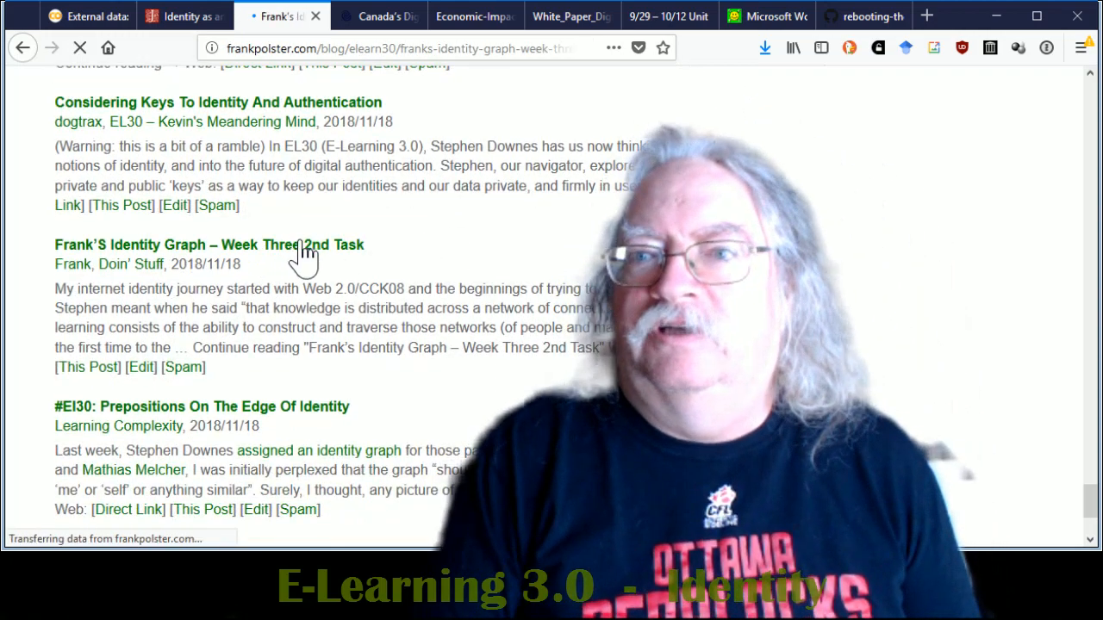
pyautogui.click(208, 244)
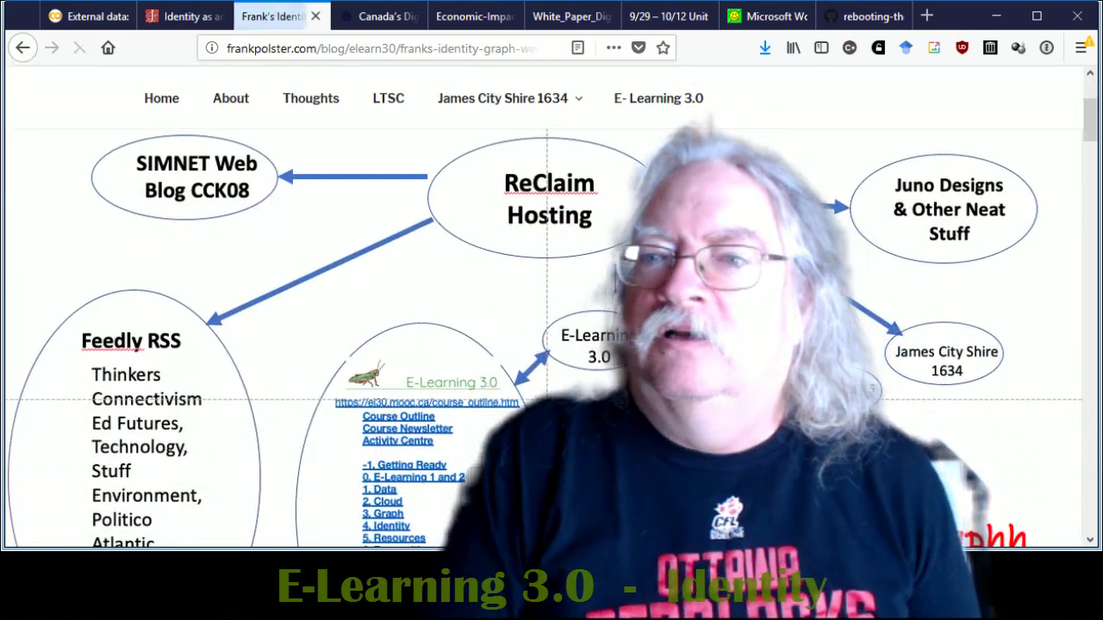
pyautogui.scroll(-3)
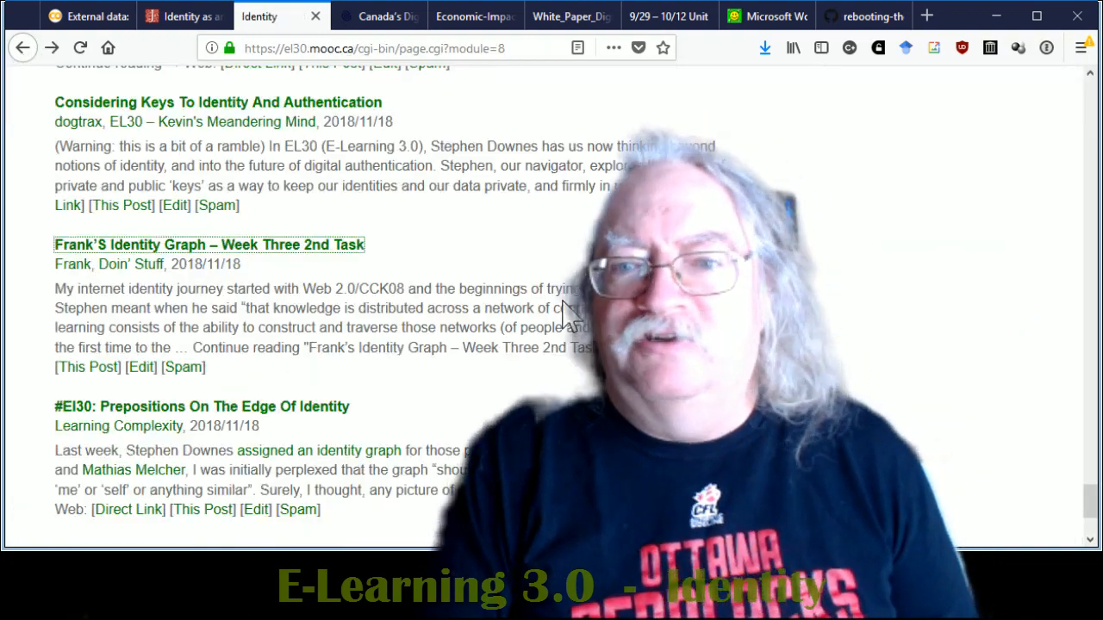
pyautogui.scroll(-3)
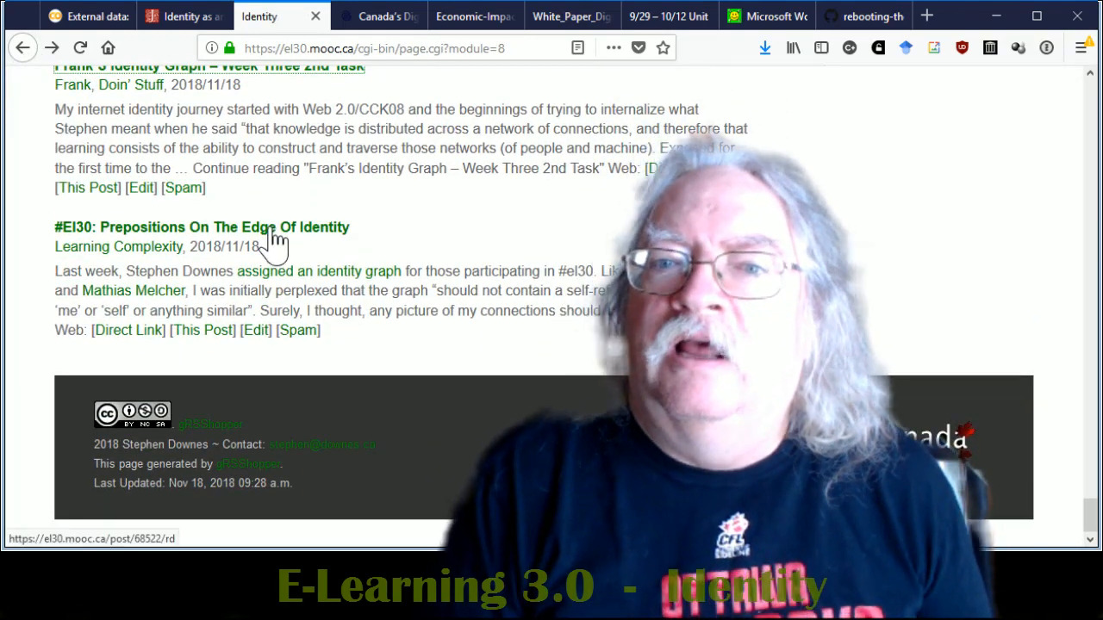
pyautogui.click(203, 227)
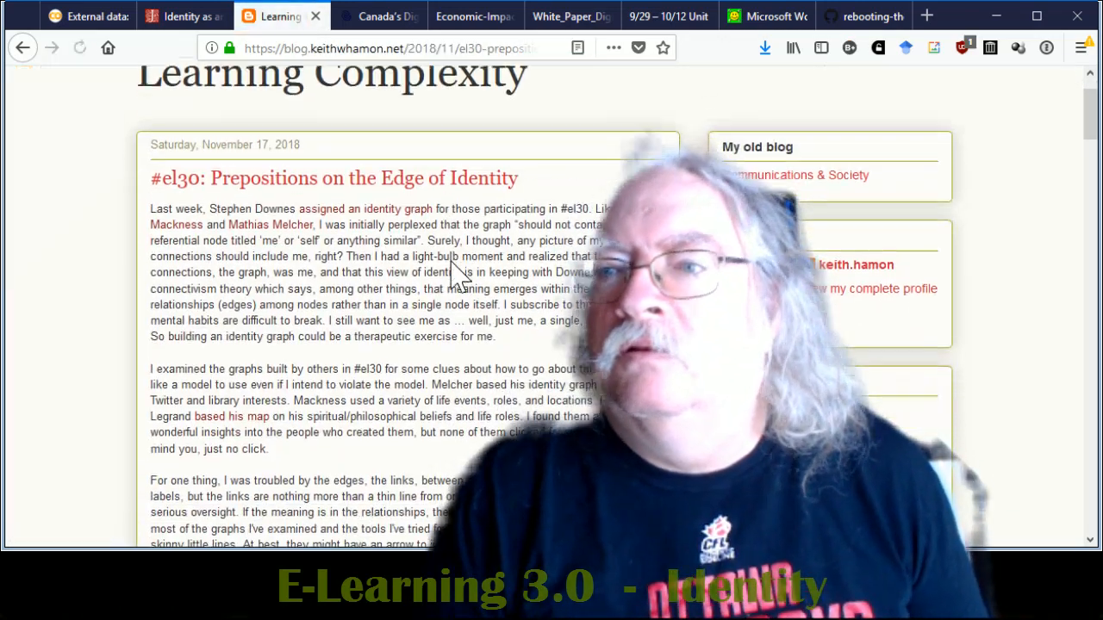
pyautogui.scroll(-3)
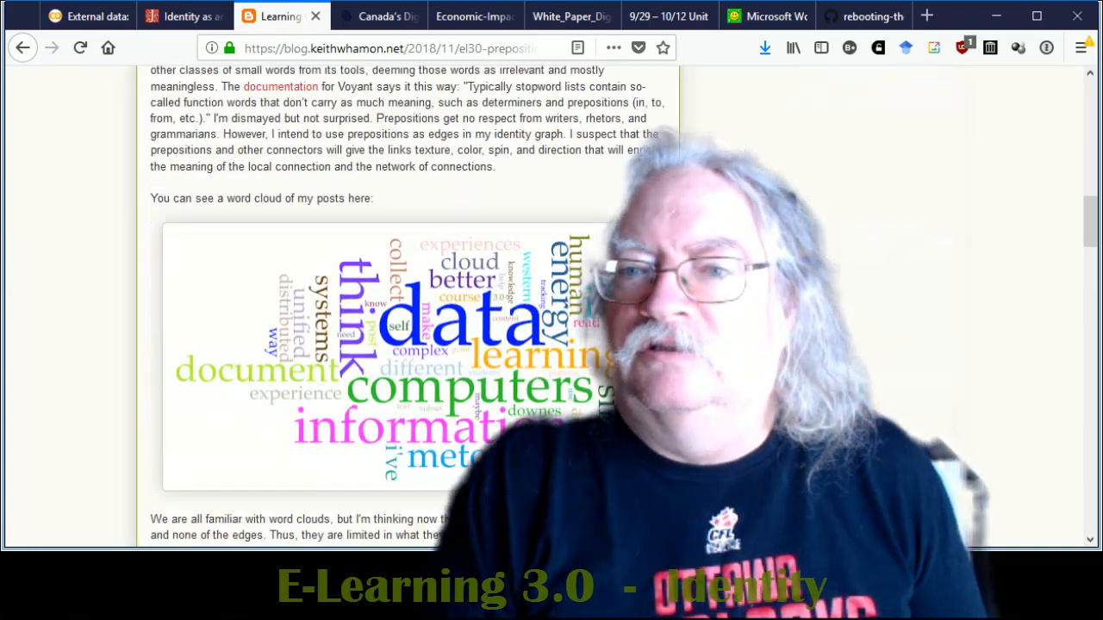
pyautogui.scroll(-3)
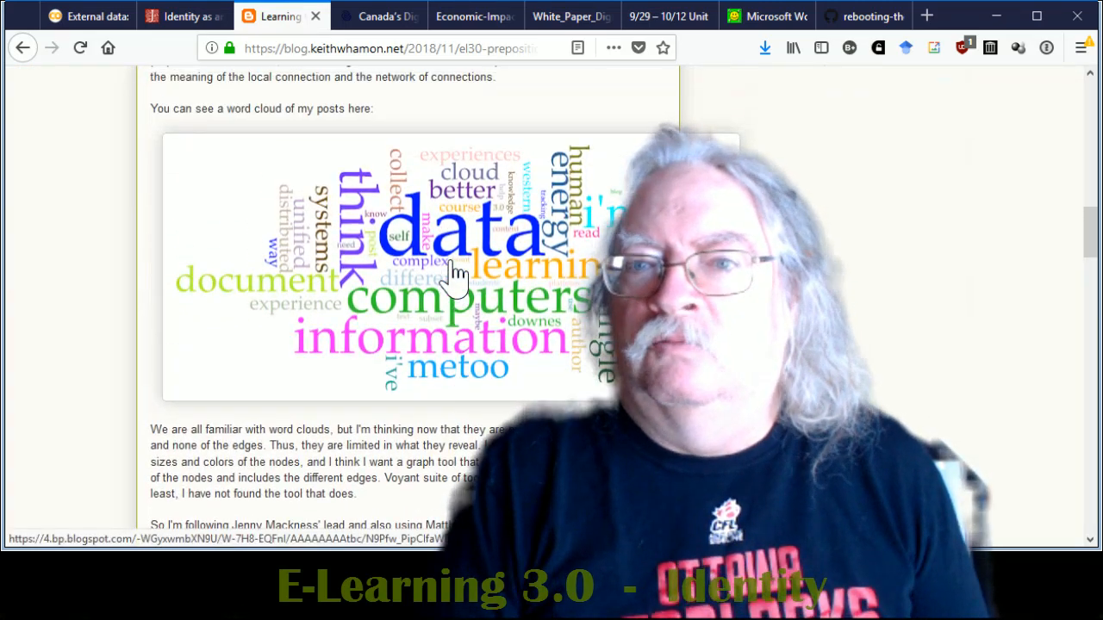
pyautogui.scroll(-3)
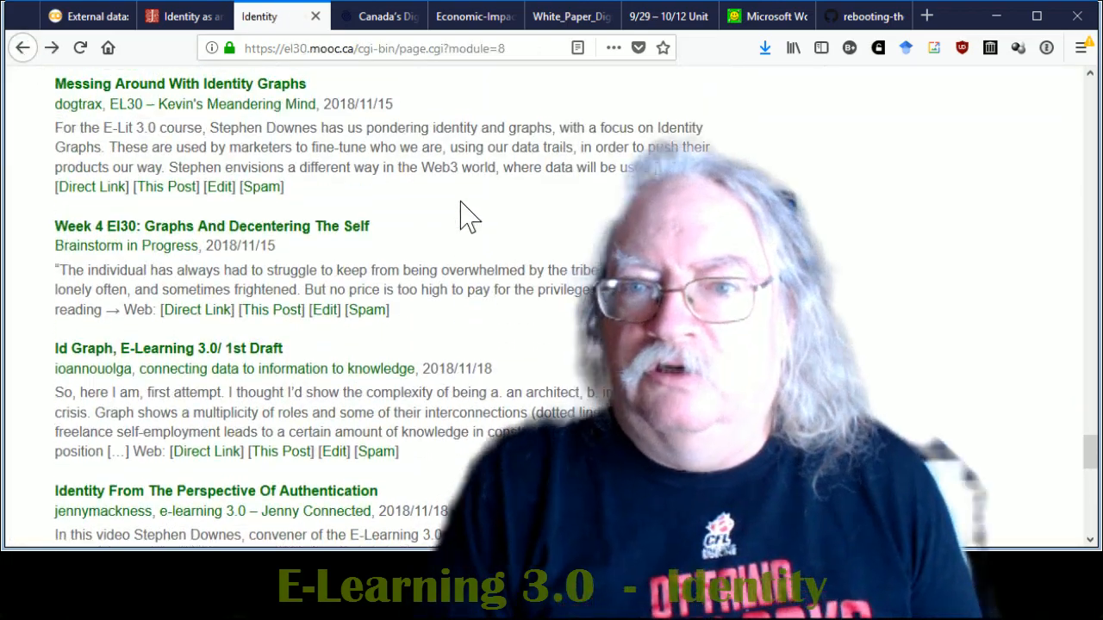
pyautogui.scroll(-3)
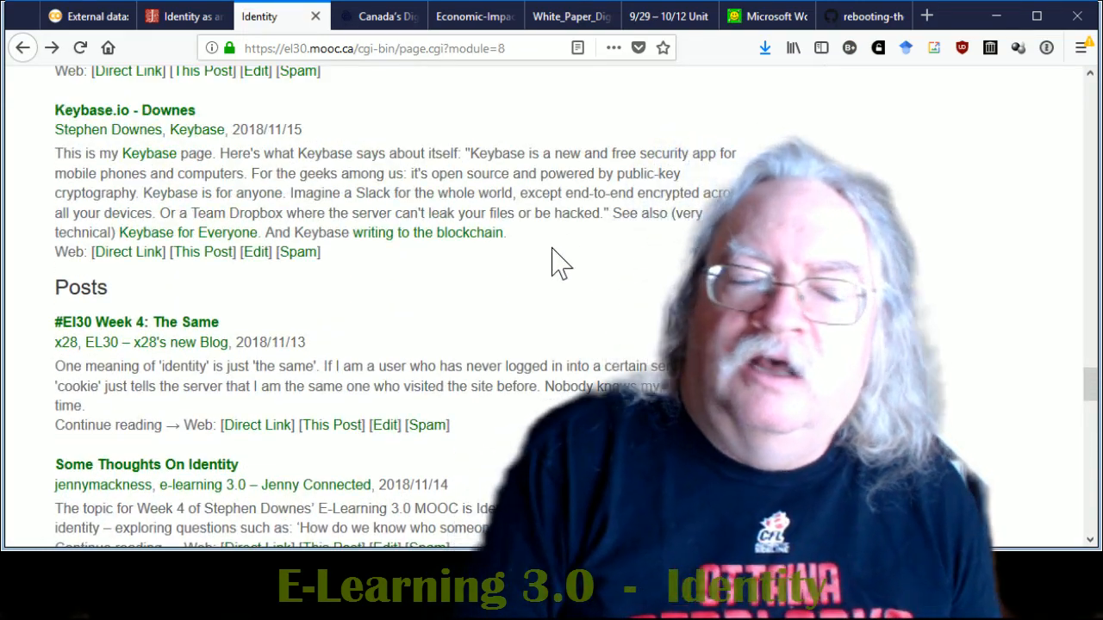
pyautogui.moveTo(226, 303)
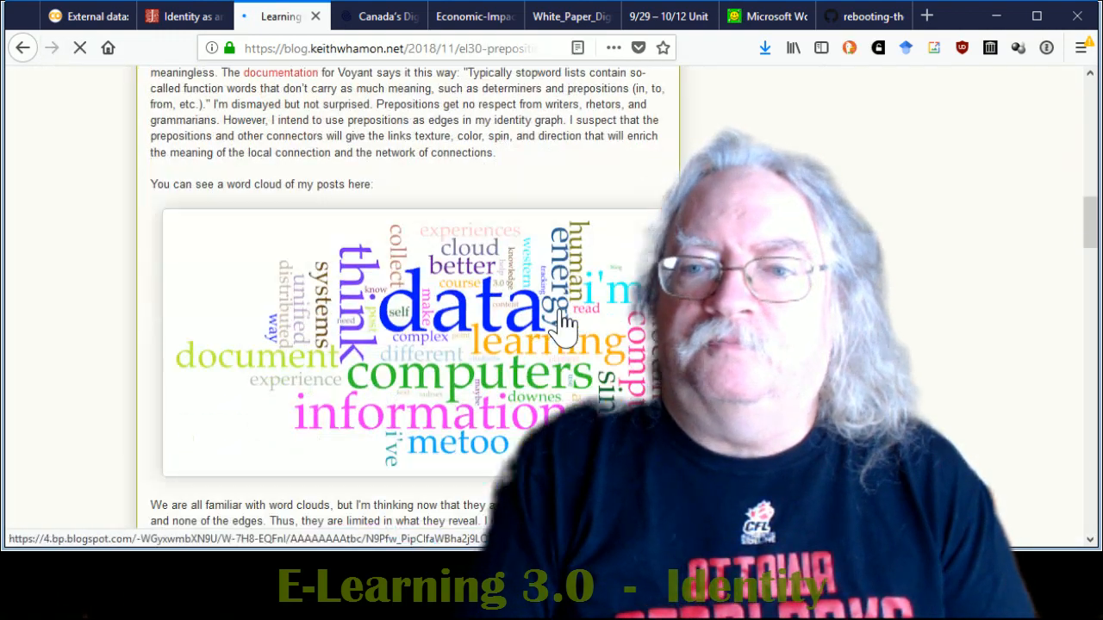
# - Scroll Keith Hamon's prepositions post down to the network graph centred on 'data'
pyautogui.scroll(-3)
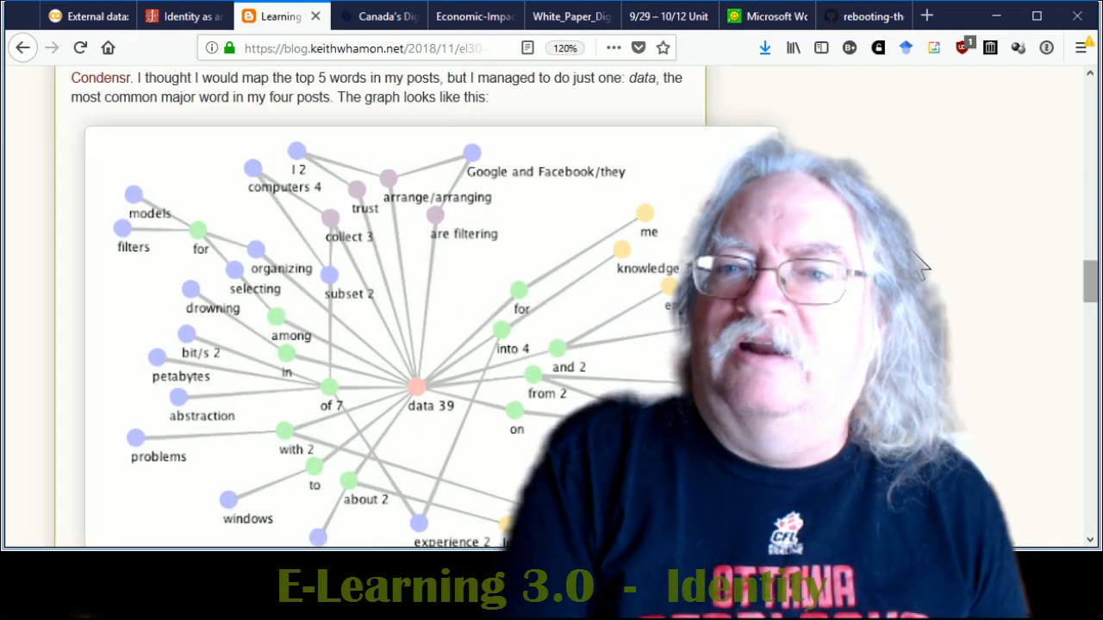
pyautogui.scroll(-3)
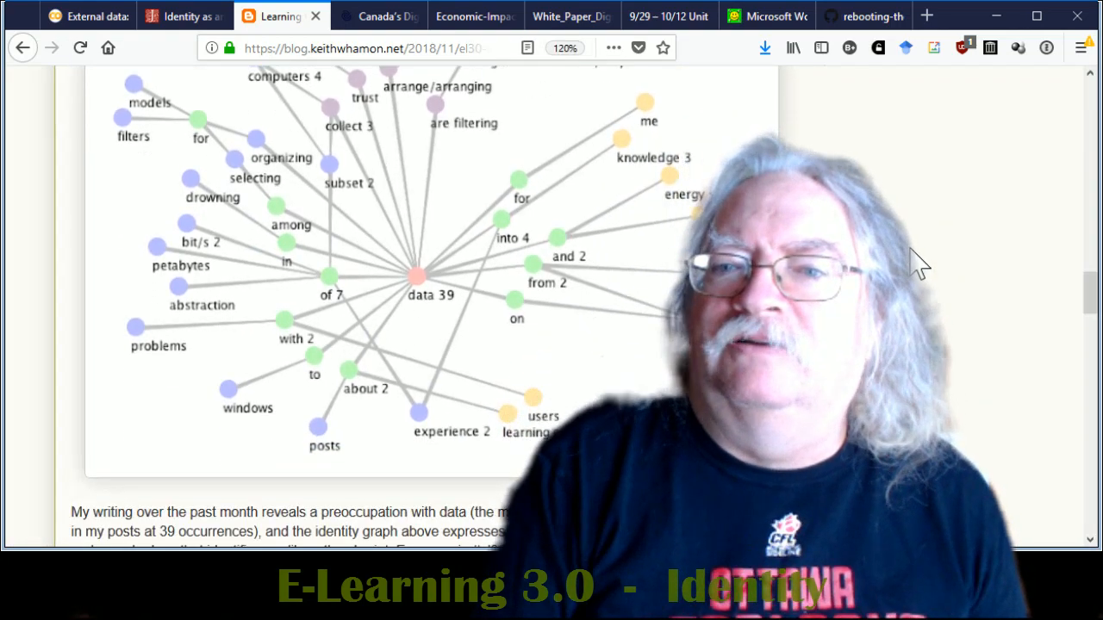
pyautogui.moveTo(388, 137)
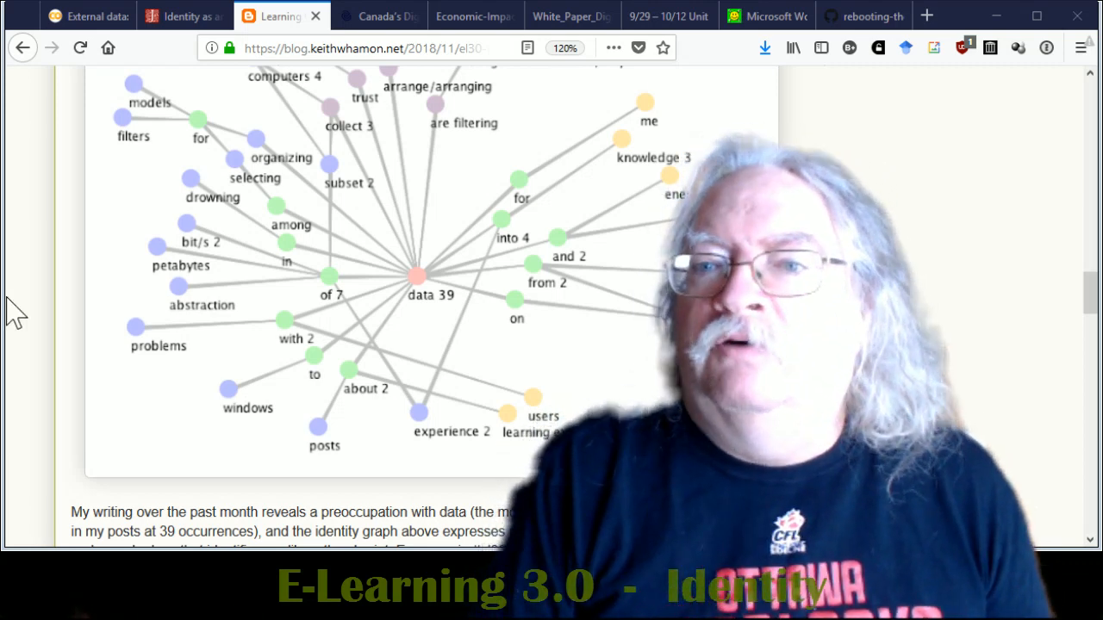
pyautogui.moveTo(658, 338)
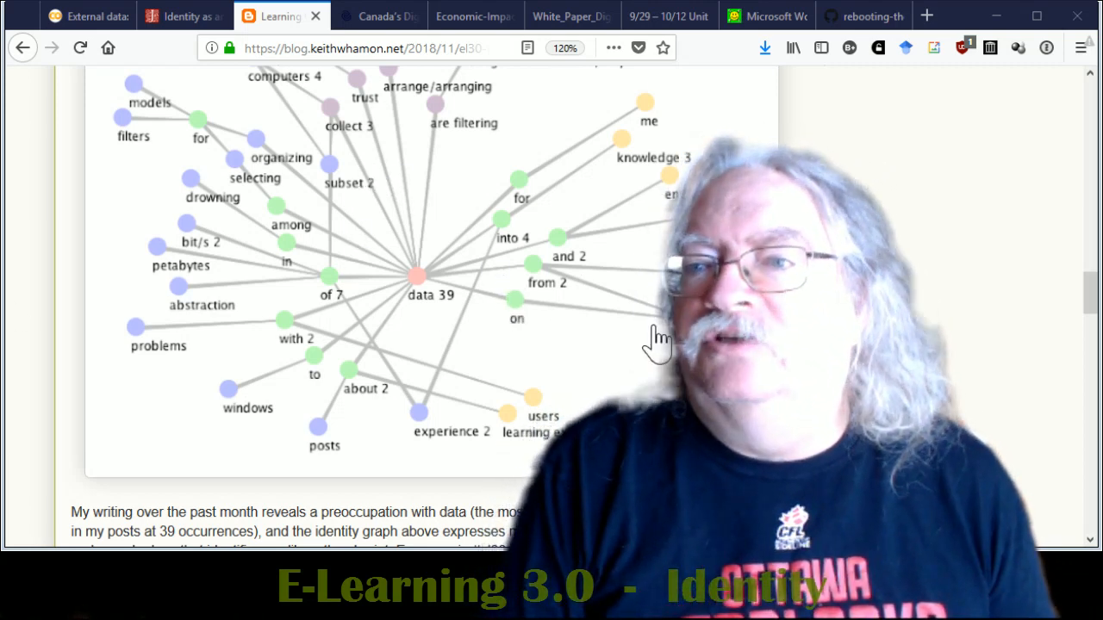
pyautogui.moveTo(462, 310)
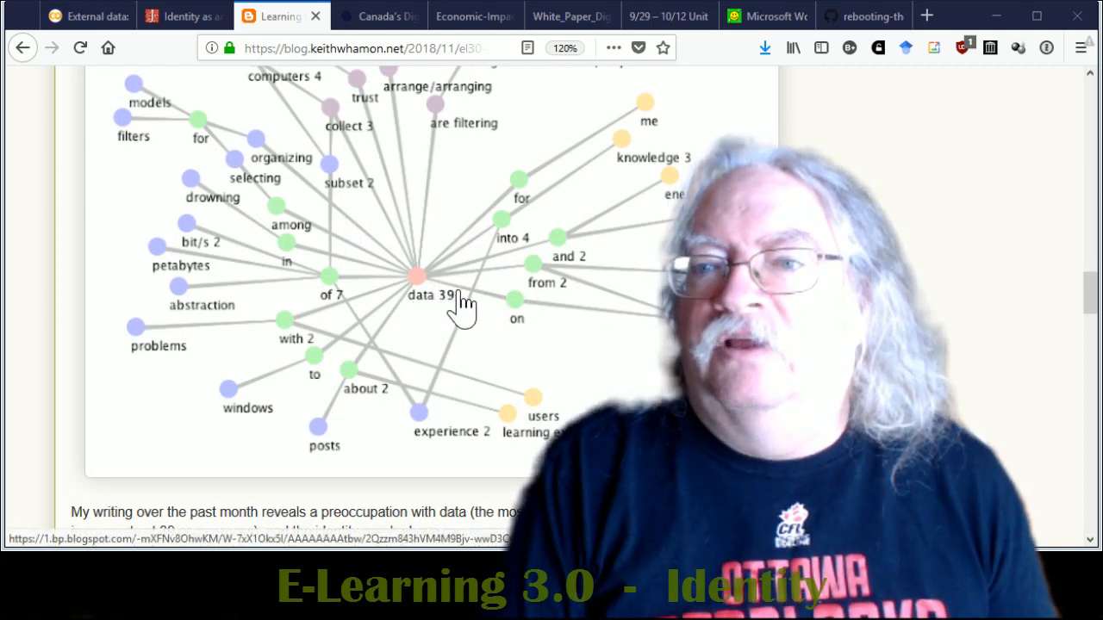
pyautogui.moveTo(534, 348)
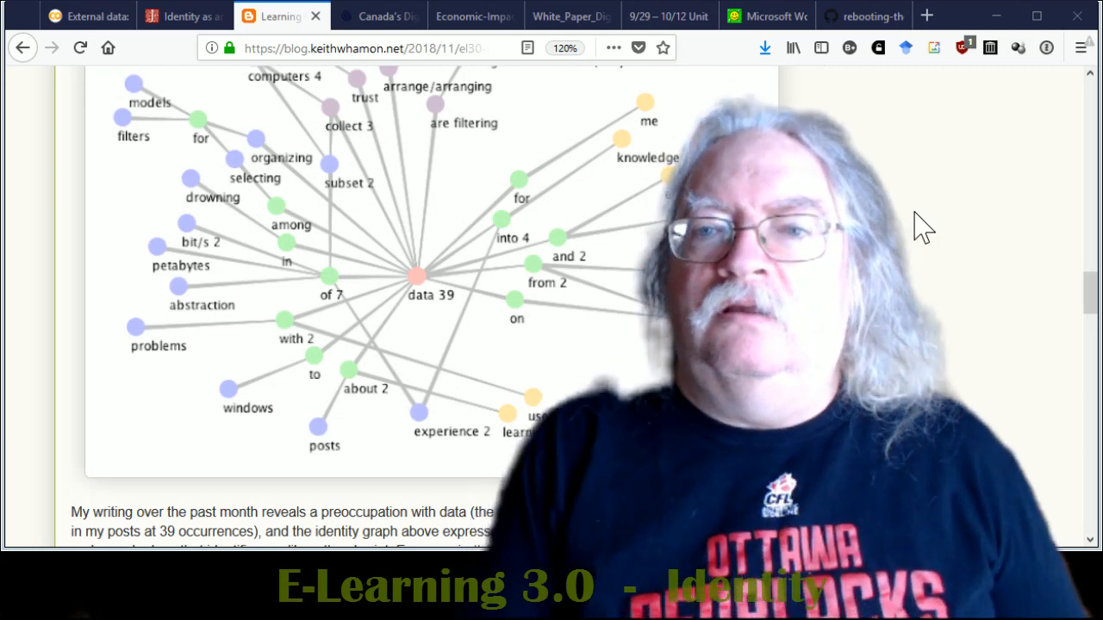
pyautogui.moveTo(420, 278)
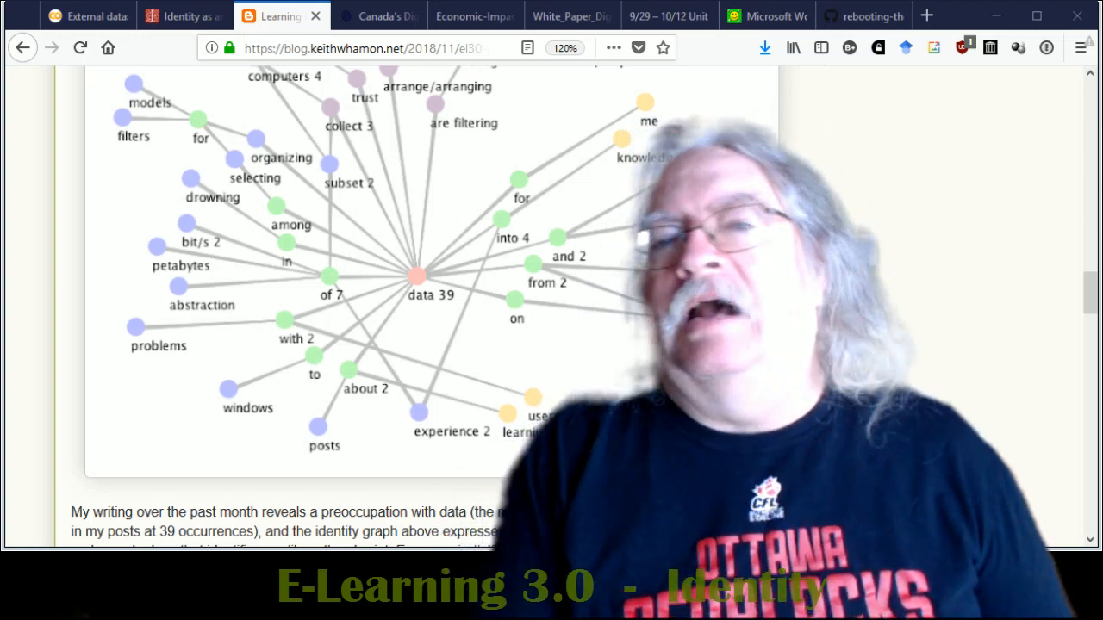
pyautogui.moveTo(347, 331)
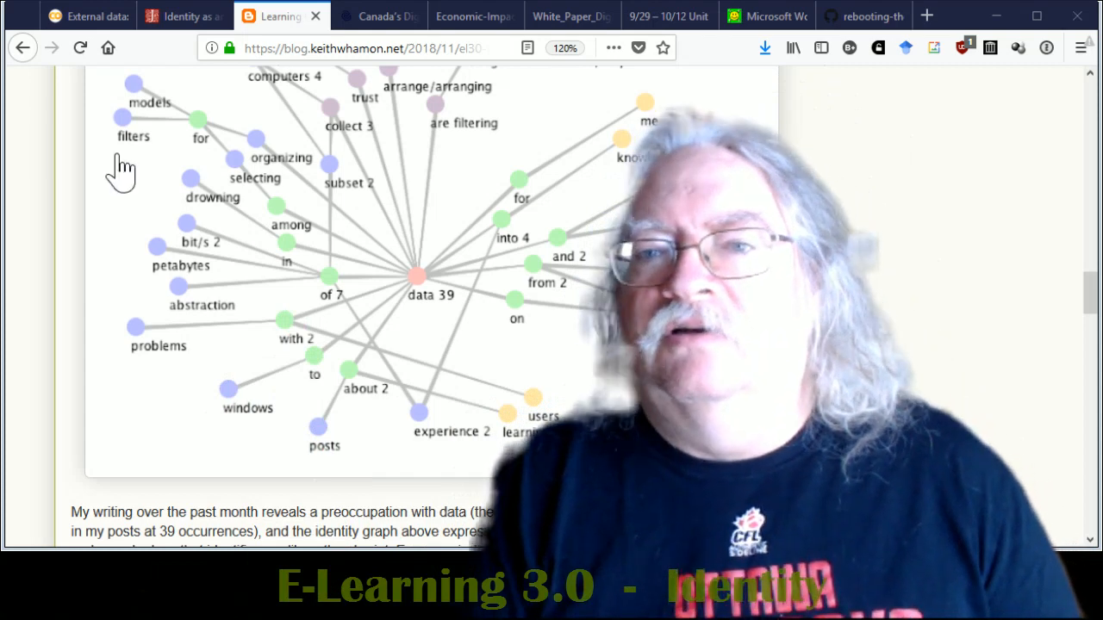
pyautogui.moveTo(255, 175)
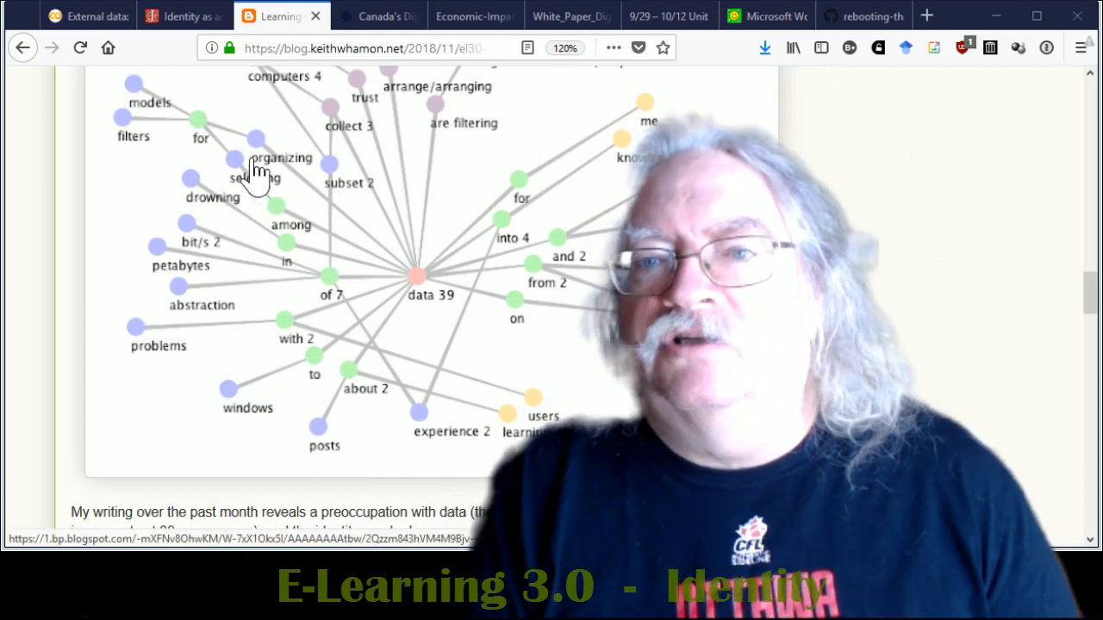
pyautogui.moveTo(210, 238)
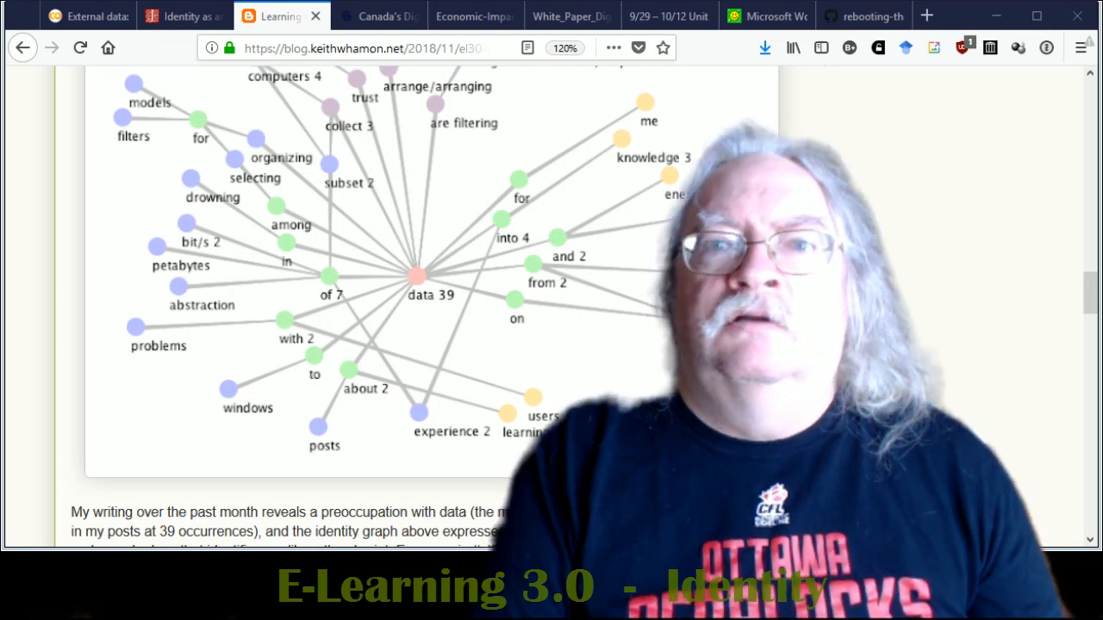
pyautogui.moveTo(435, 95)
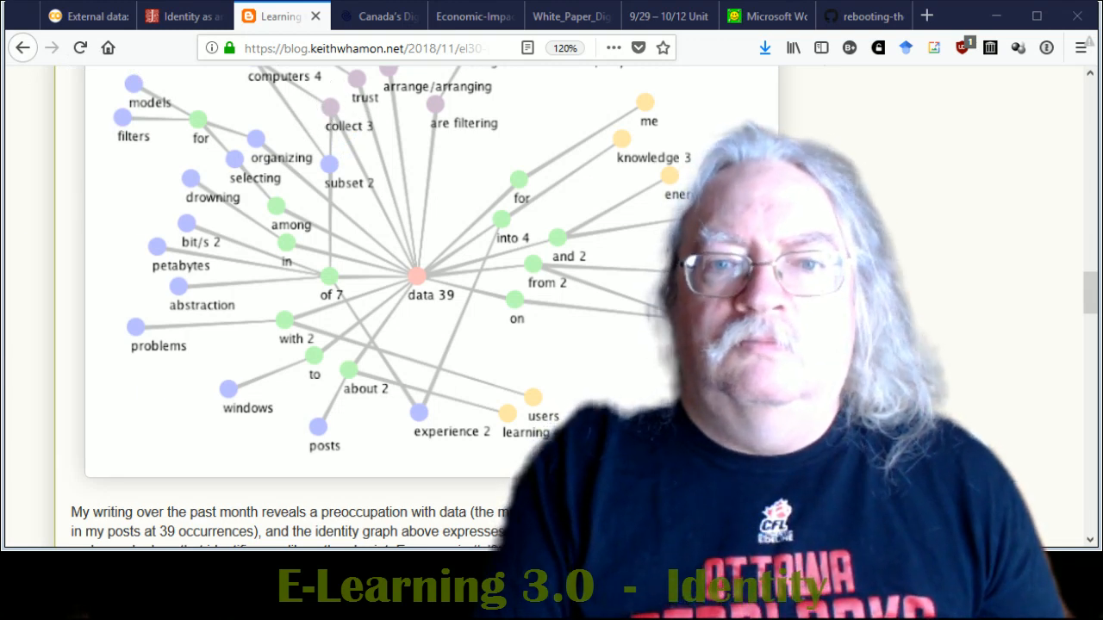
pyautogui.moveTo(48, 476)
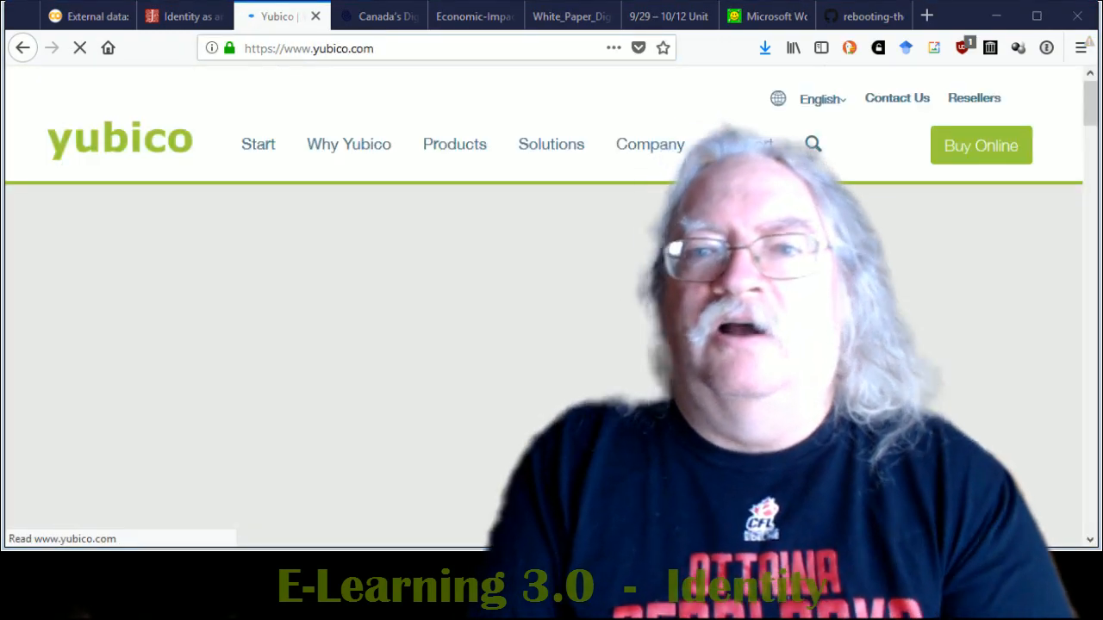
# - Go to Centrify's why-multi-factor-authentication page and scroll to its Know/Have authentication factors
pyautogui.scroll(-3)
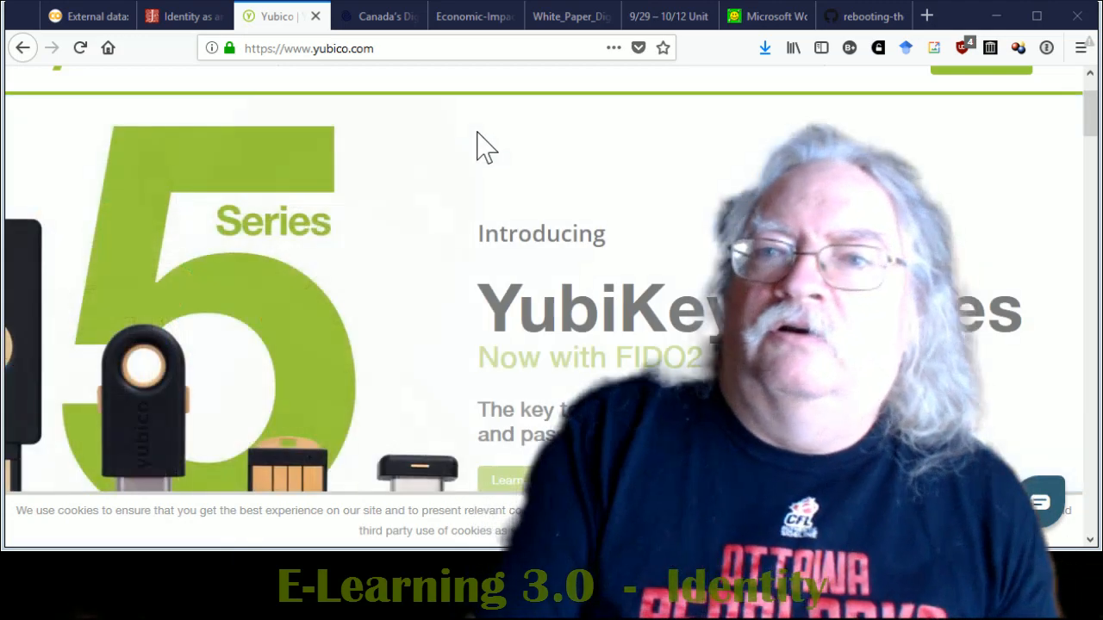
pyautogui.moveTo(513, 185)
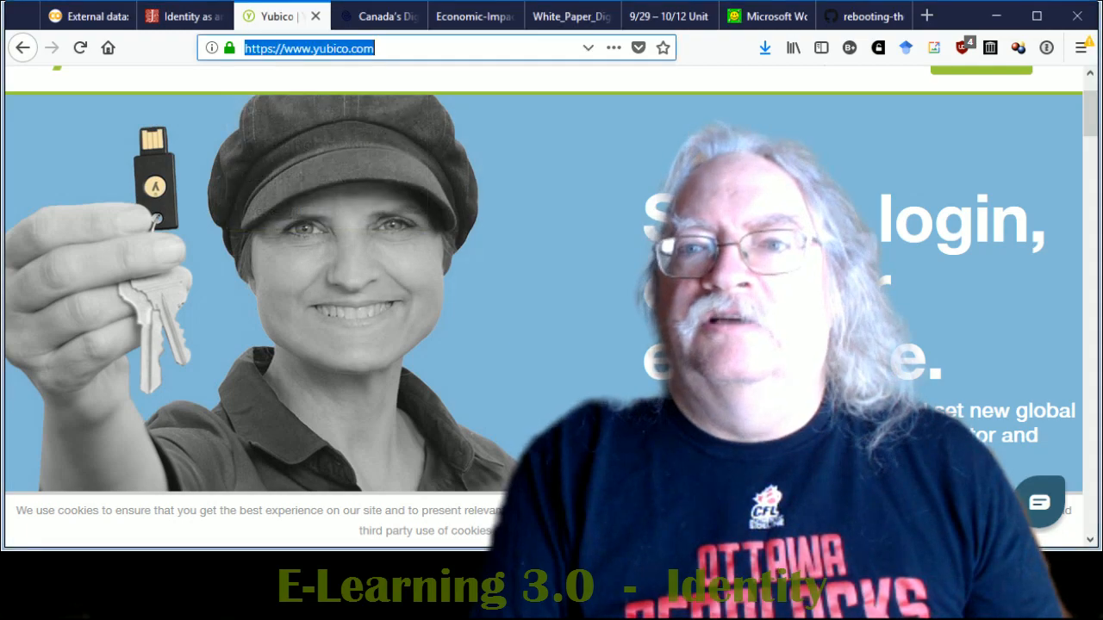
pyautogui.write('https://www.centrify.com/solutions/why-multi-factor-authentication/')
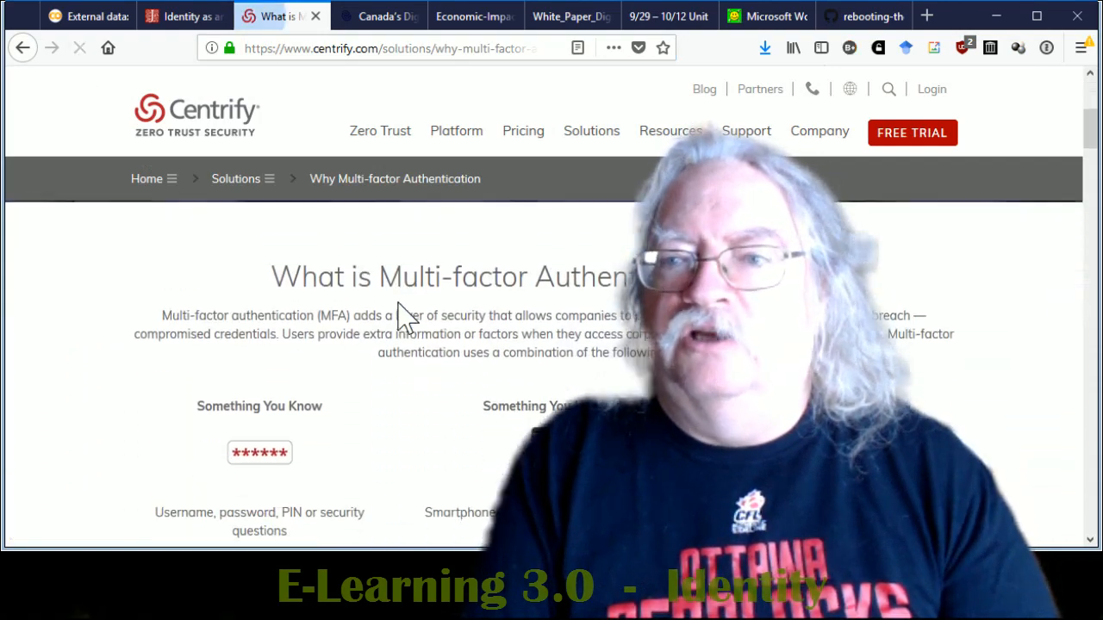
pyautogui.scroll(-3)
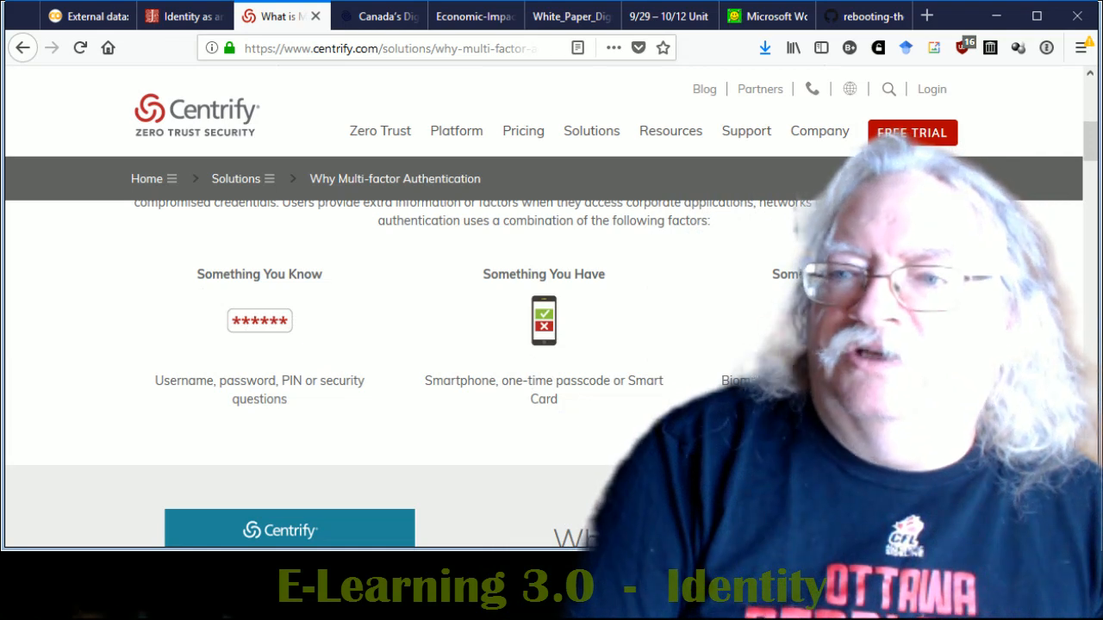
pyautogui.moveTo(578, 458)
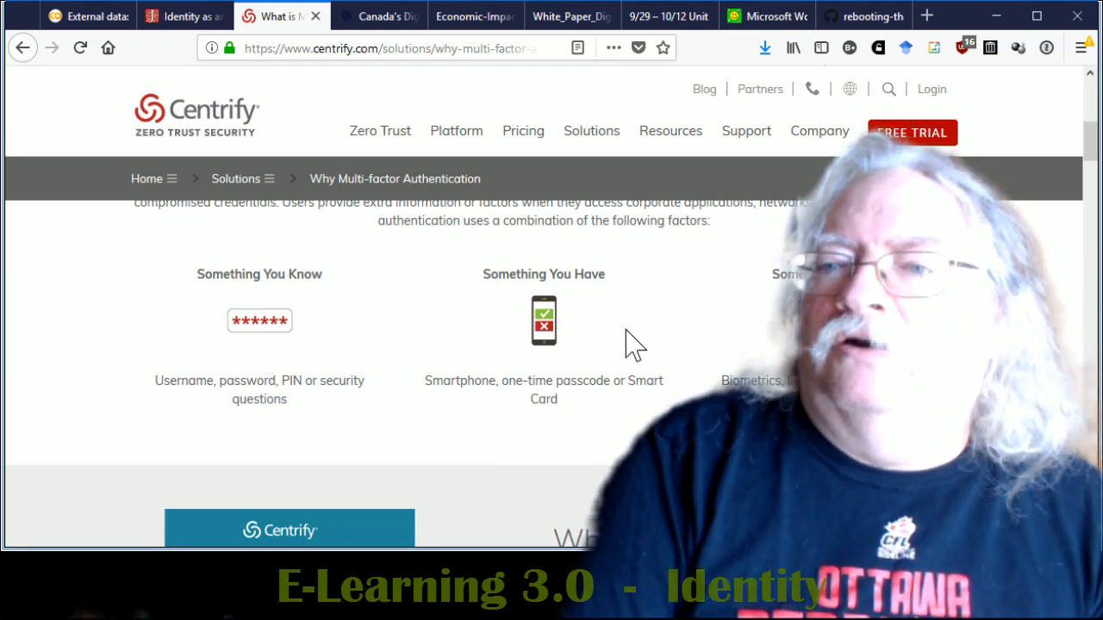
pyautogui.moveTo(600, 363)
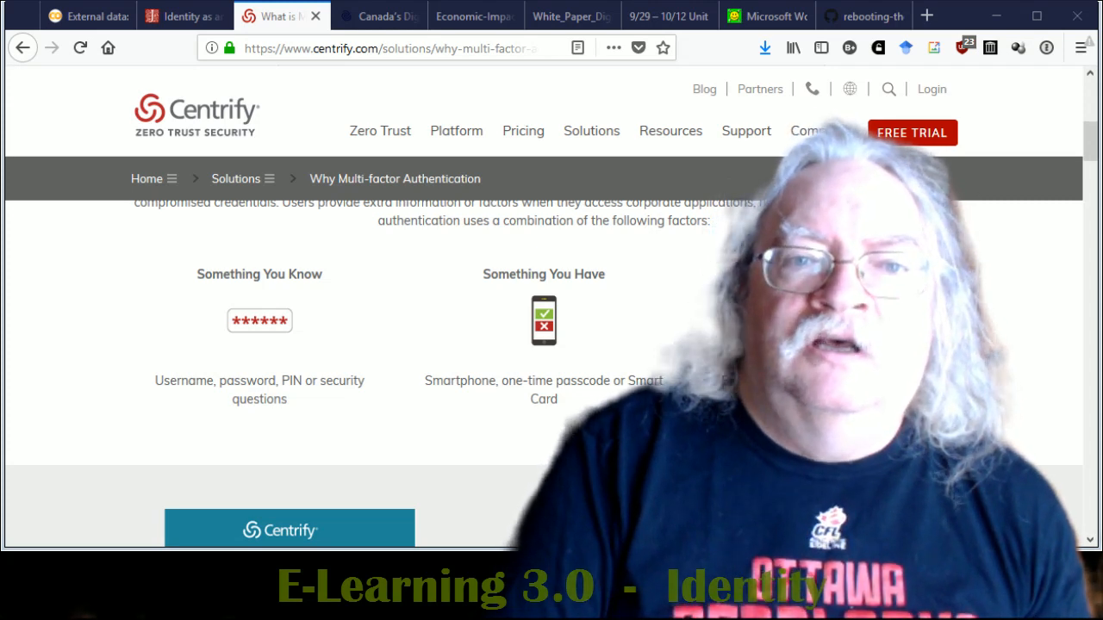
pyautogui.moveTo(489, 86)
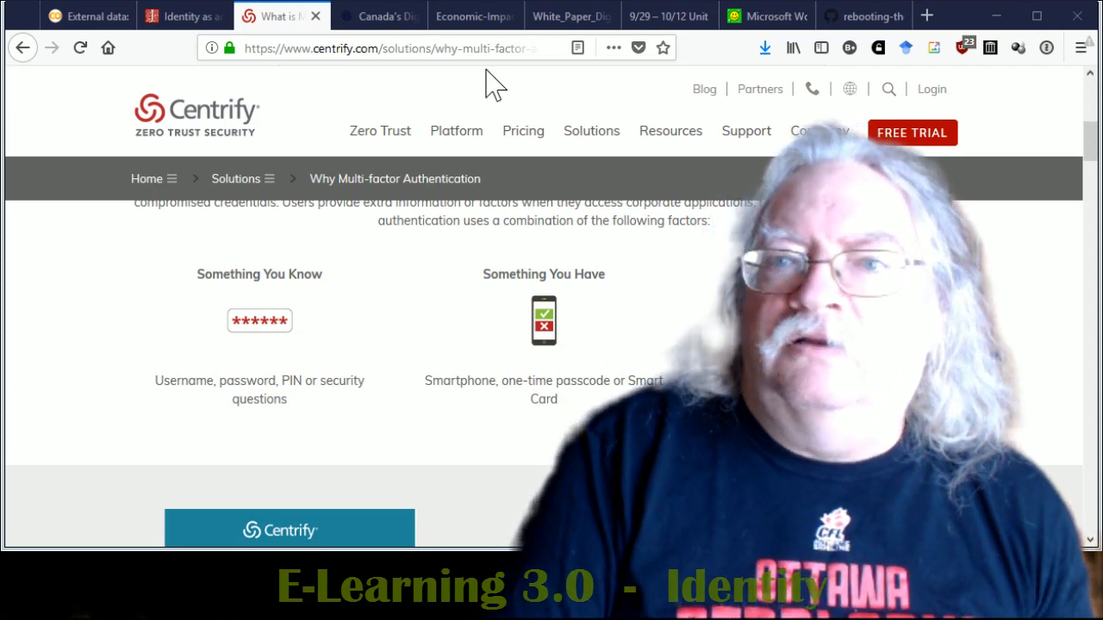
# - Switch to the TechCrunch blockchain identity article and scroll past its network header illustration
pyautogui.click(388, 48)
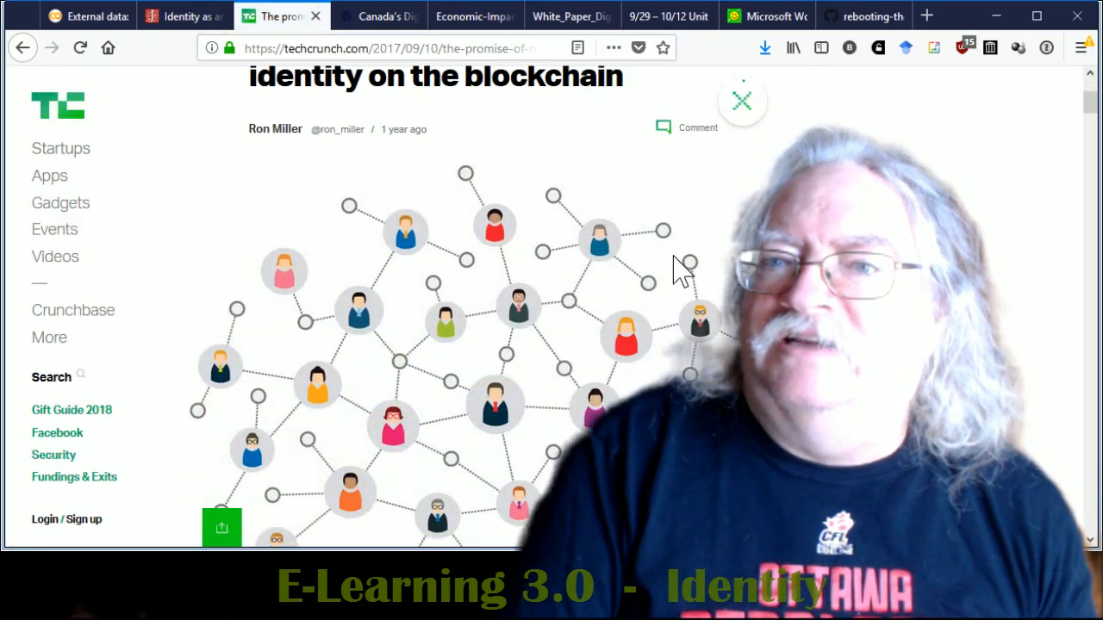
pyautogui.scroll(-3)
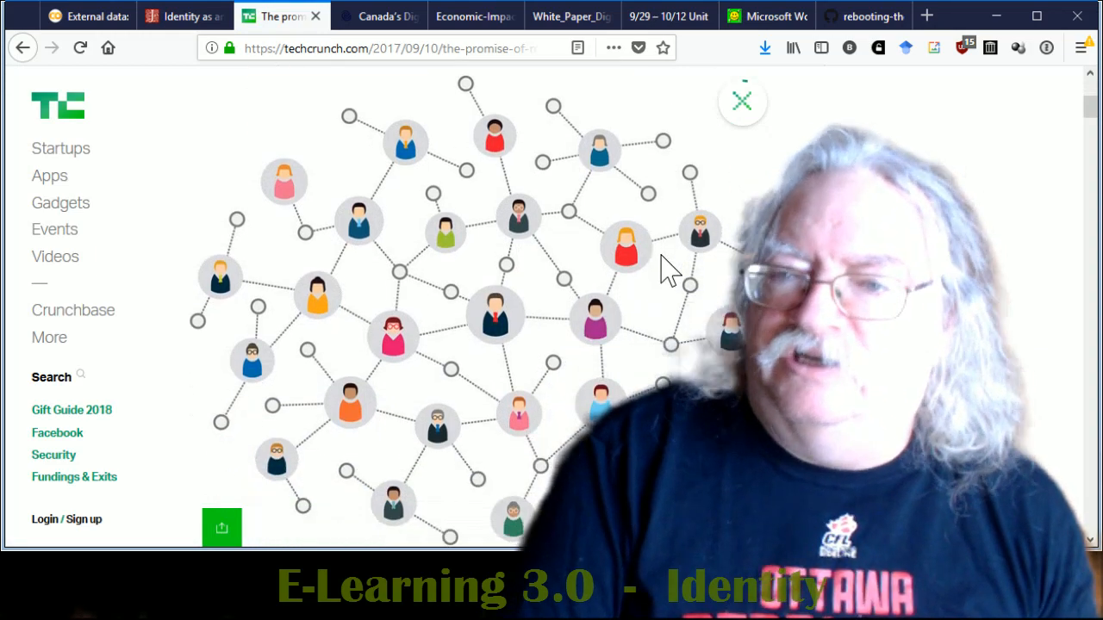
pyautogui.scroll(-3)
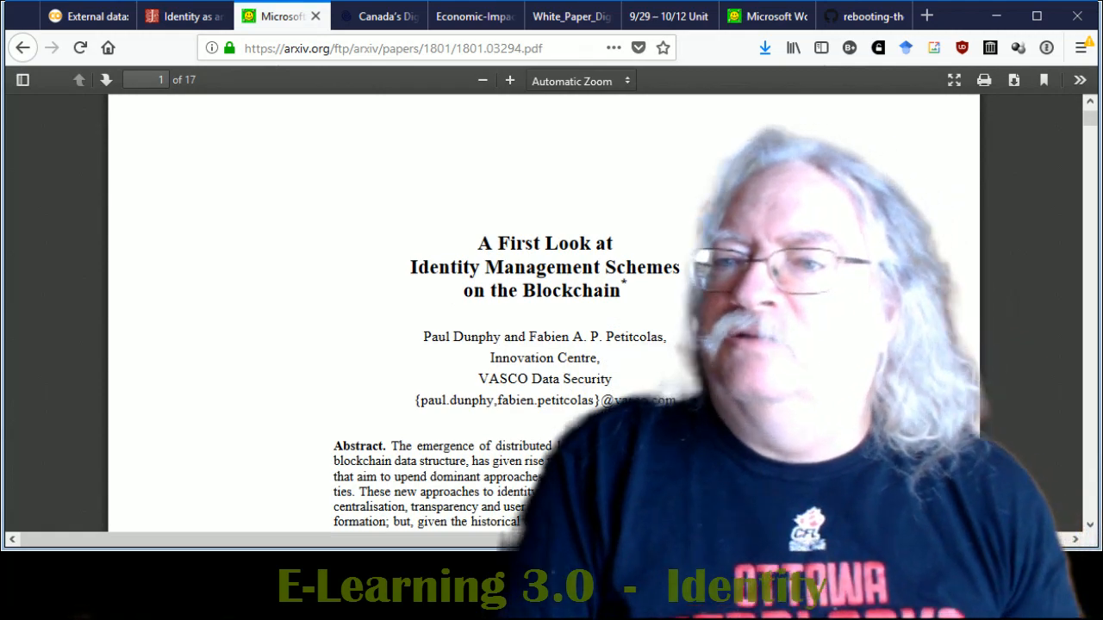
# - Scroll the arXiv paper through the abstract into section 1 Introduction, then move to weboftrust.info
pyautogui.scroll(-3)
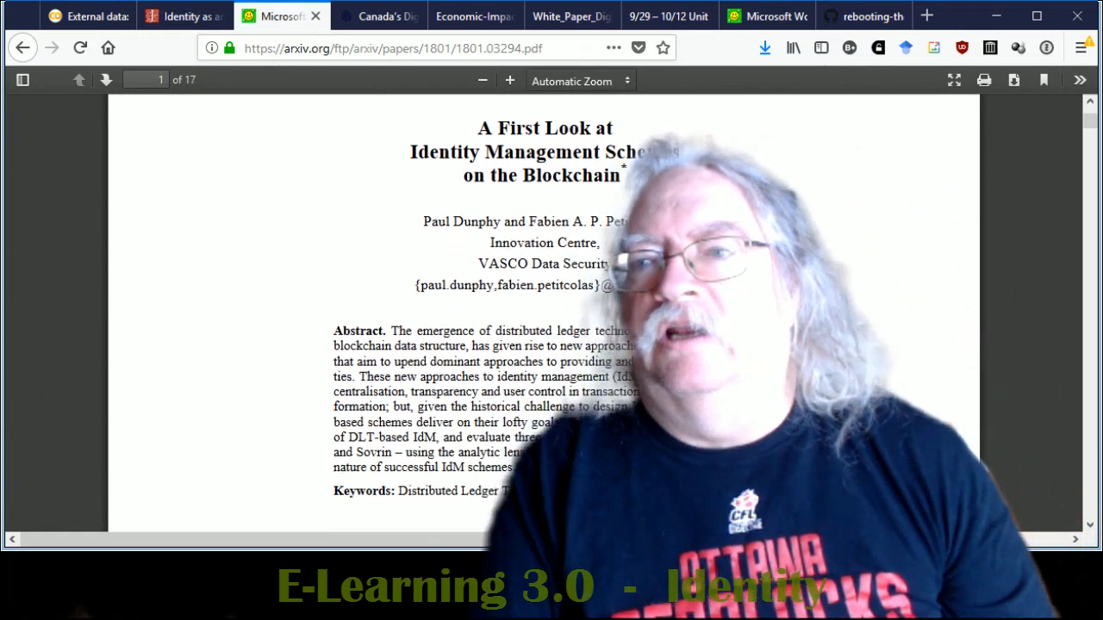
pyautogui.scroll(-3)
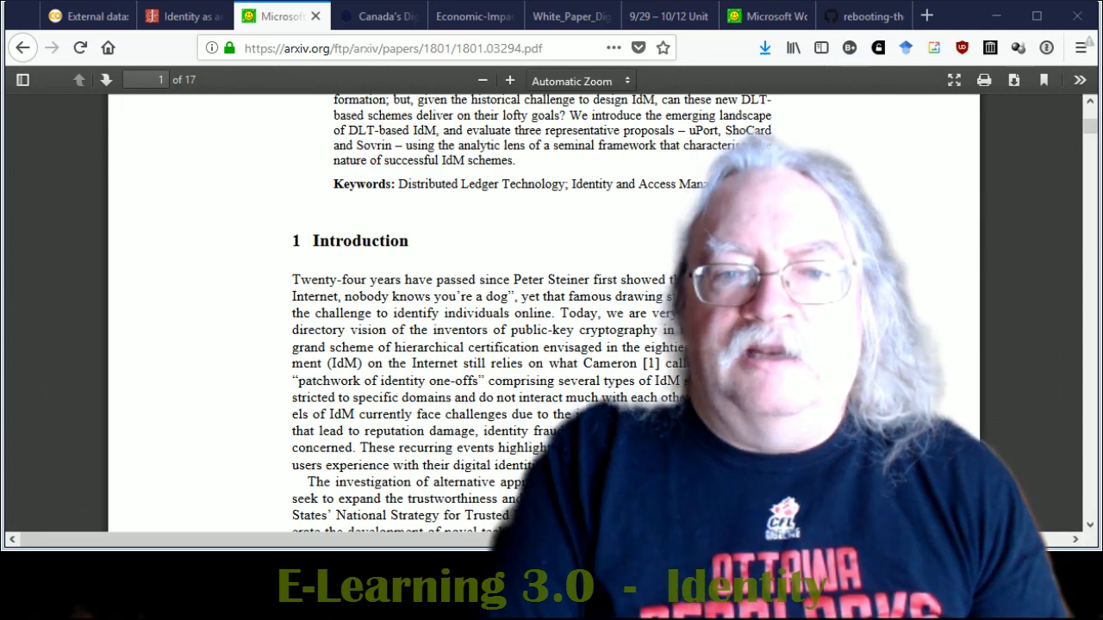
pyautogui.click(396, 49)
pyautogui.write('https://www.weboftrust.info')
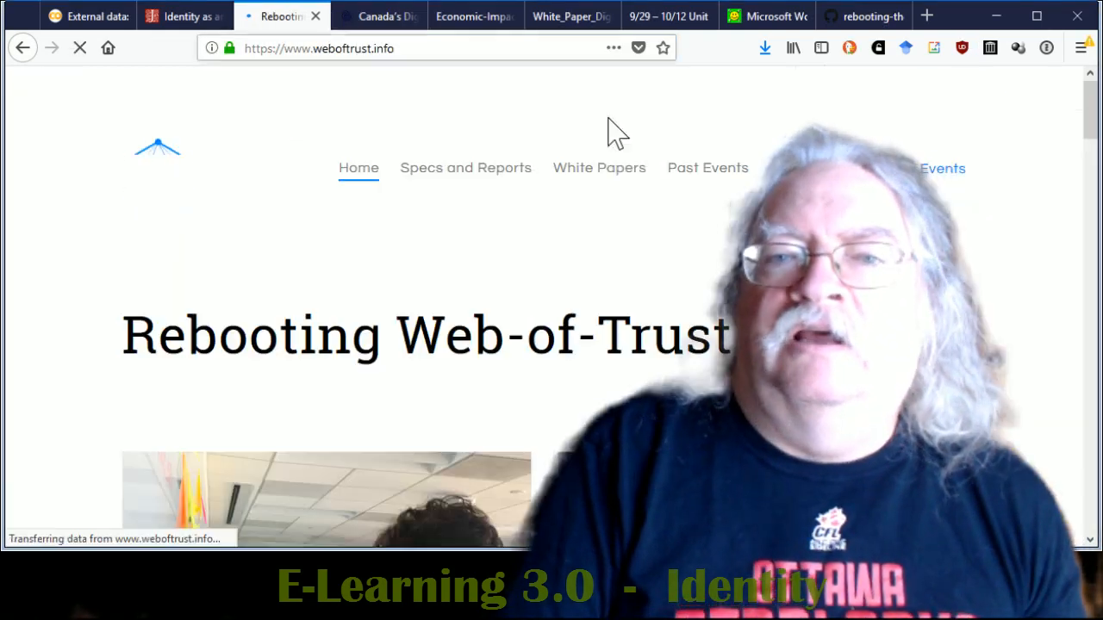
# - View Rebooting Web-of-Trust's Specs and Reports down to Linked Data, then go to bitcoin.org's choose-your-wallet page
pyautogui.scroll(-3)
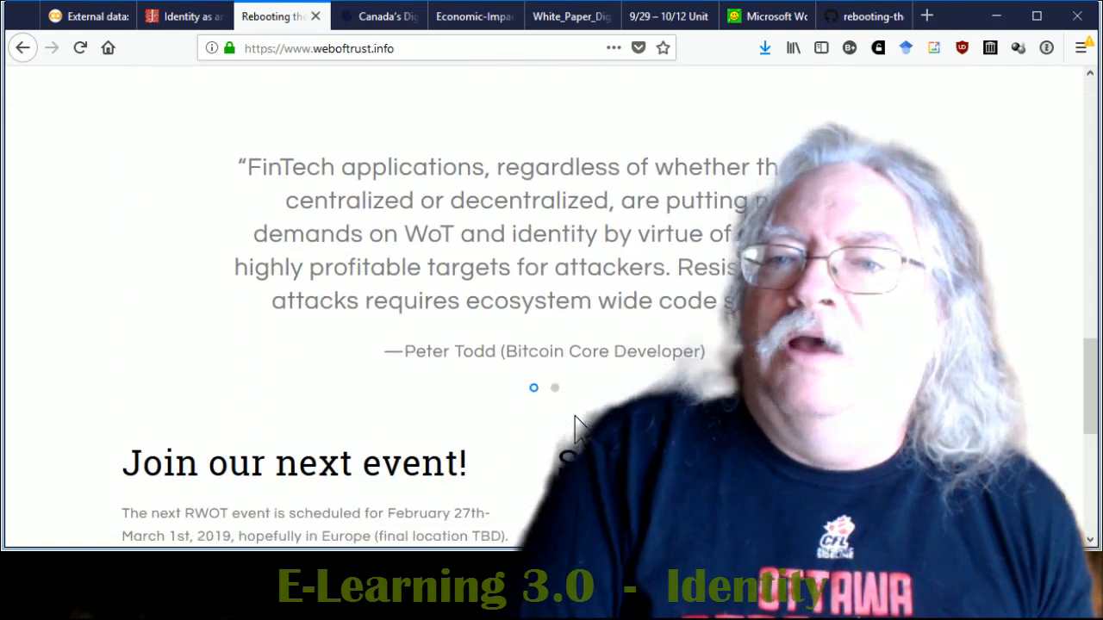
pyautogui.scroll(-3)
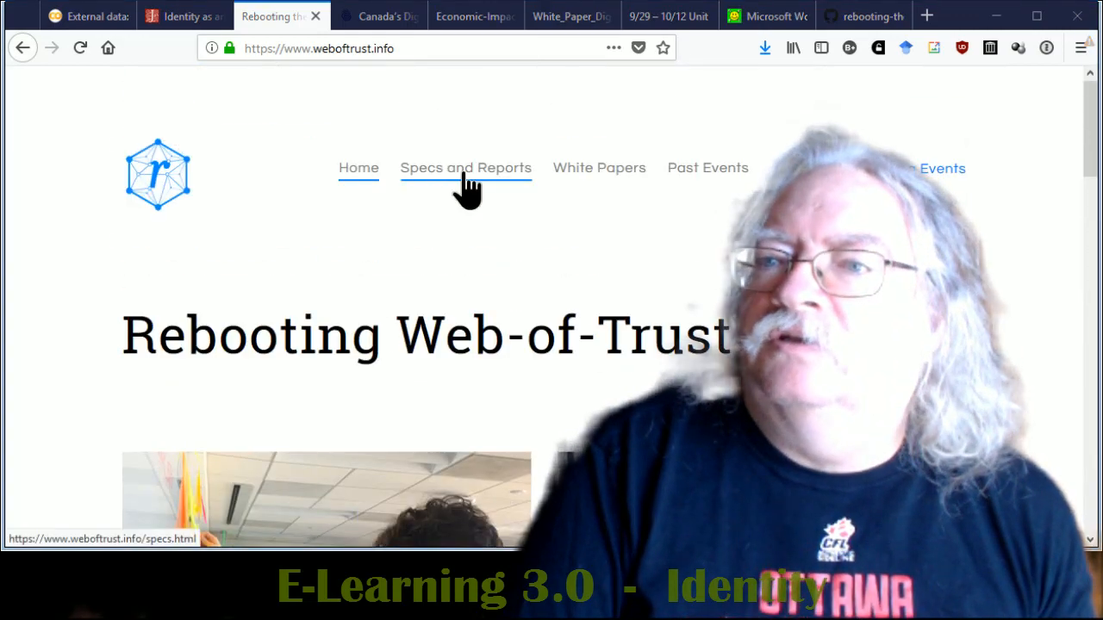
pyautogui.click(465, 167)
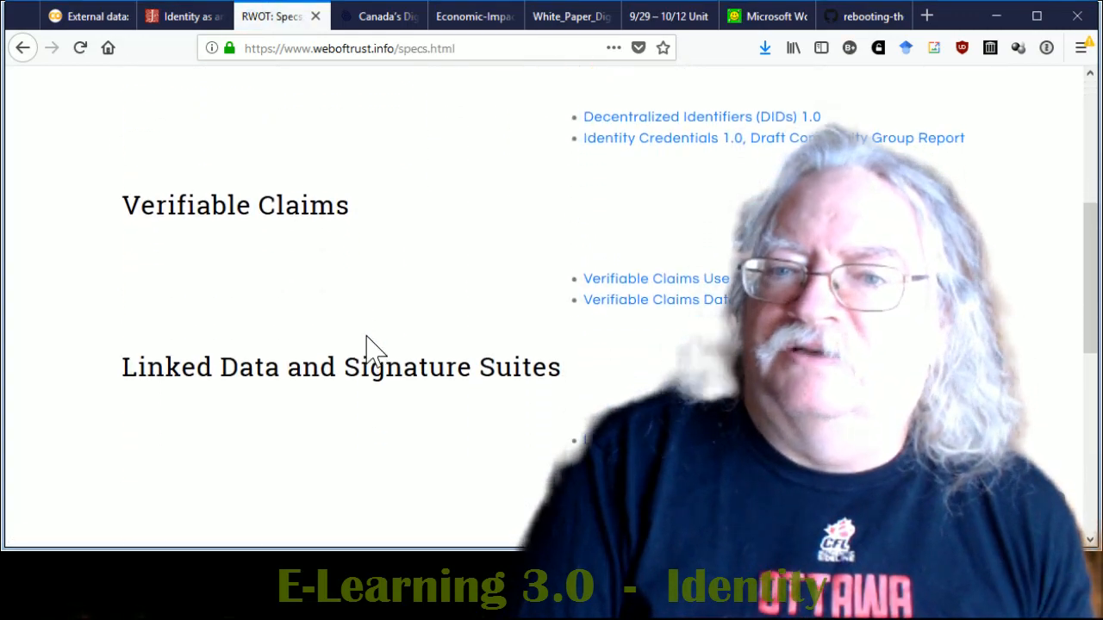
pyautogui.scroll(-3)
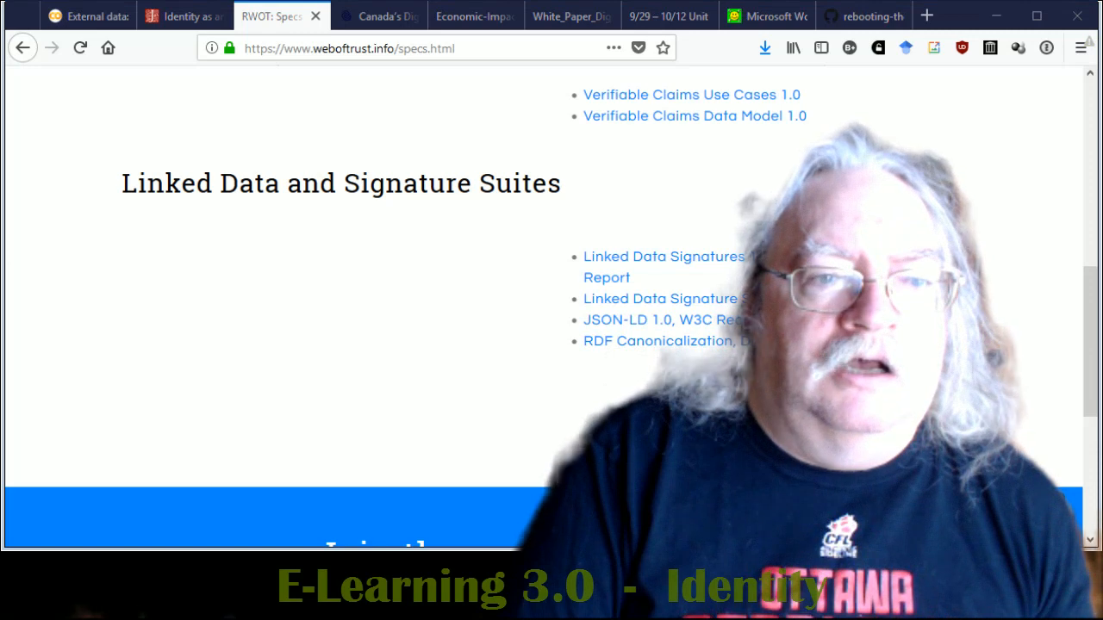
pyautogui.moveTo(560, 55)
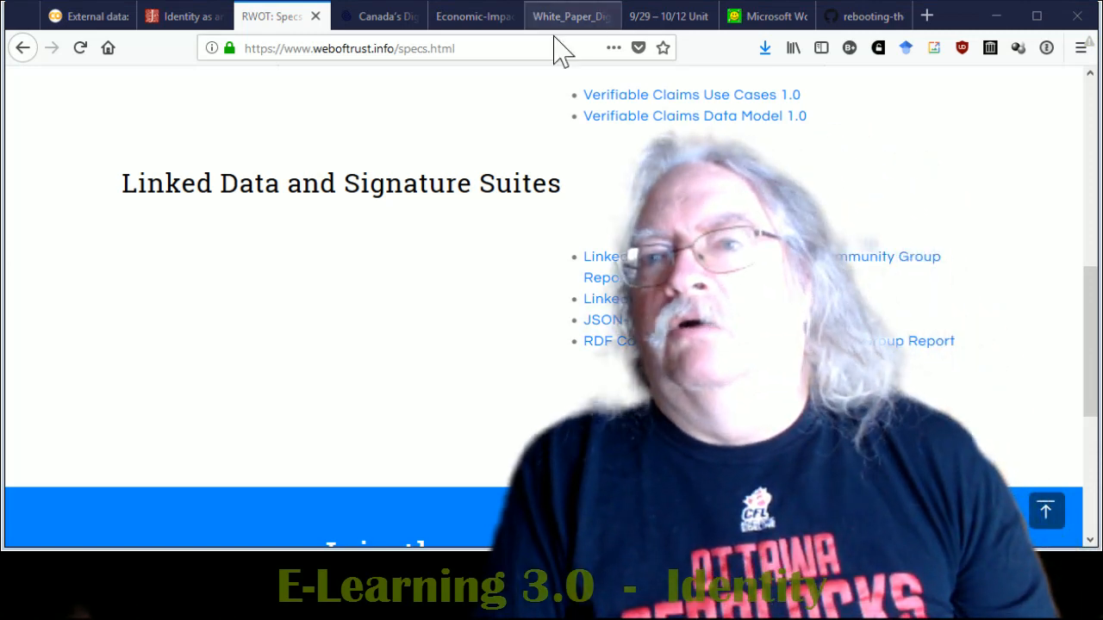
pyautogui.write('https://bitcoin.org/en/choose-your-wallet')
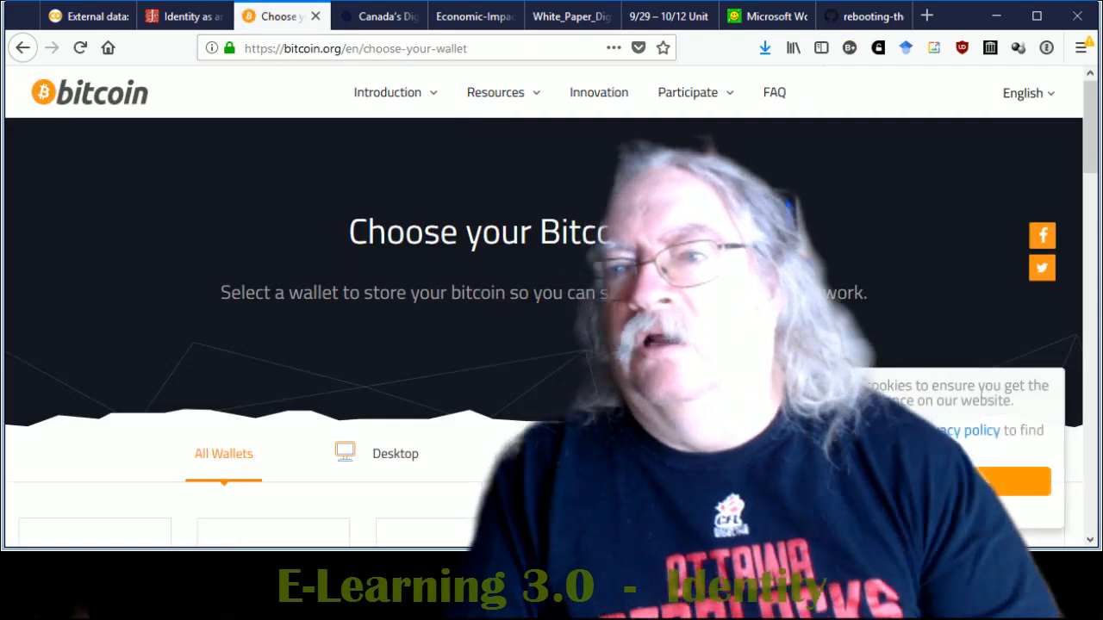
# - Scroll through the All Wallets grid on bitcoin.org's Choose your Bitcoin wallet page
pyautogui.scroll(-3)
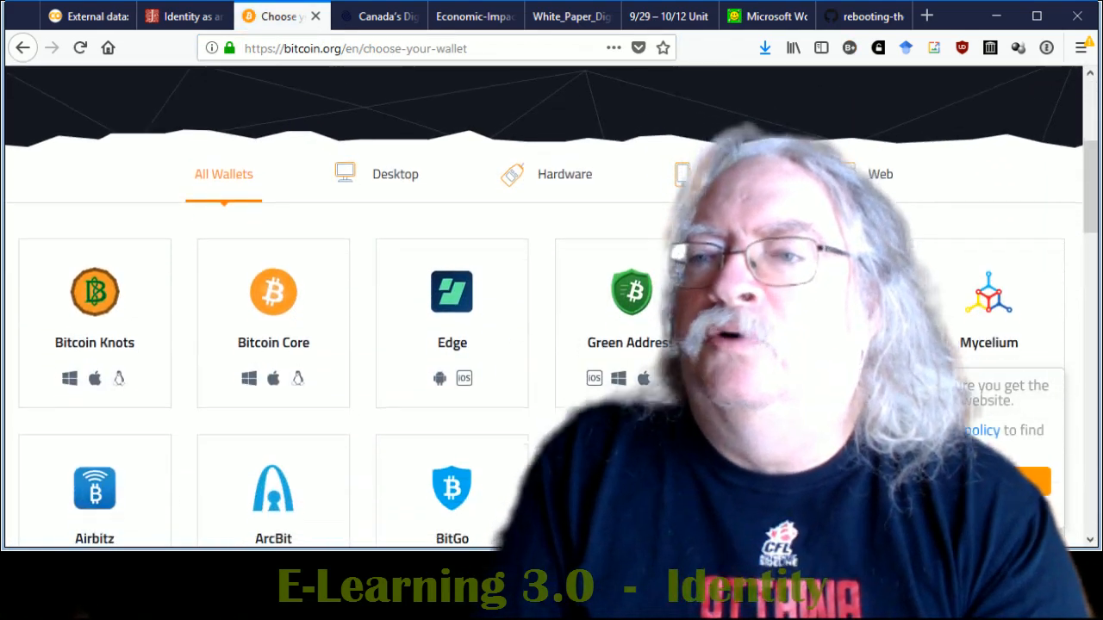
pyautogui.scroll(-3)
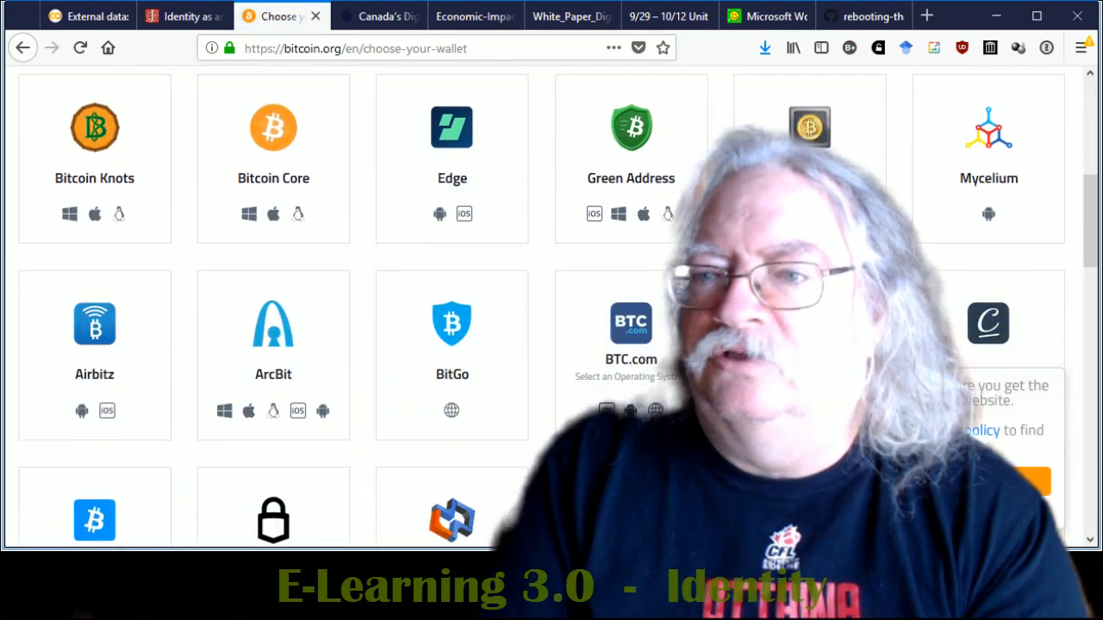
pyautogui.scroll(-3)
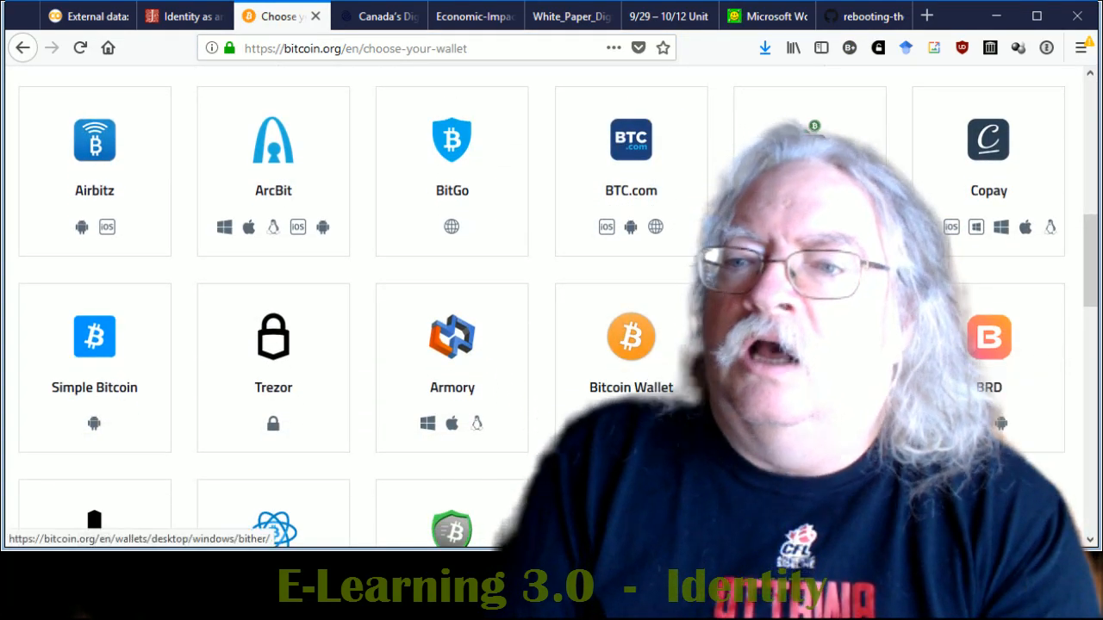
pyautogui.scroll(-3)
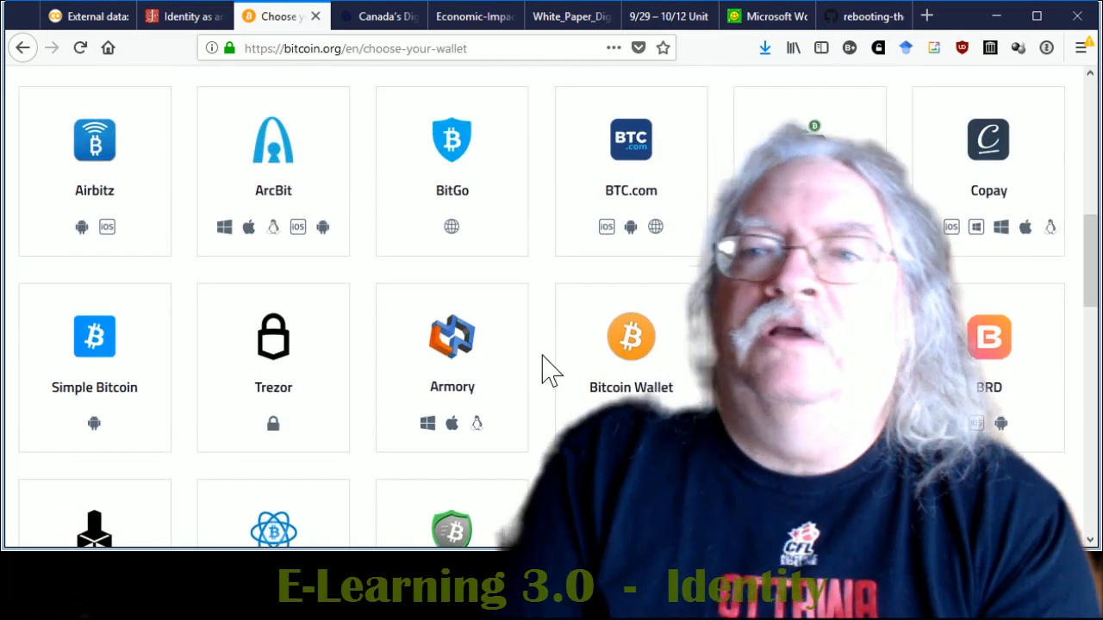
pyautogui.moveTo(565, 353)
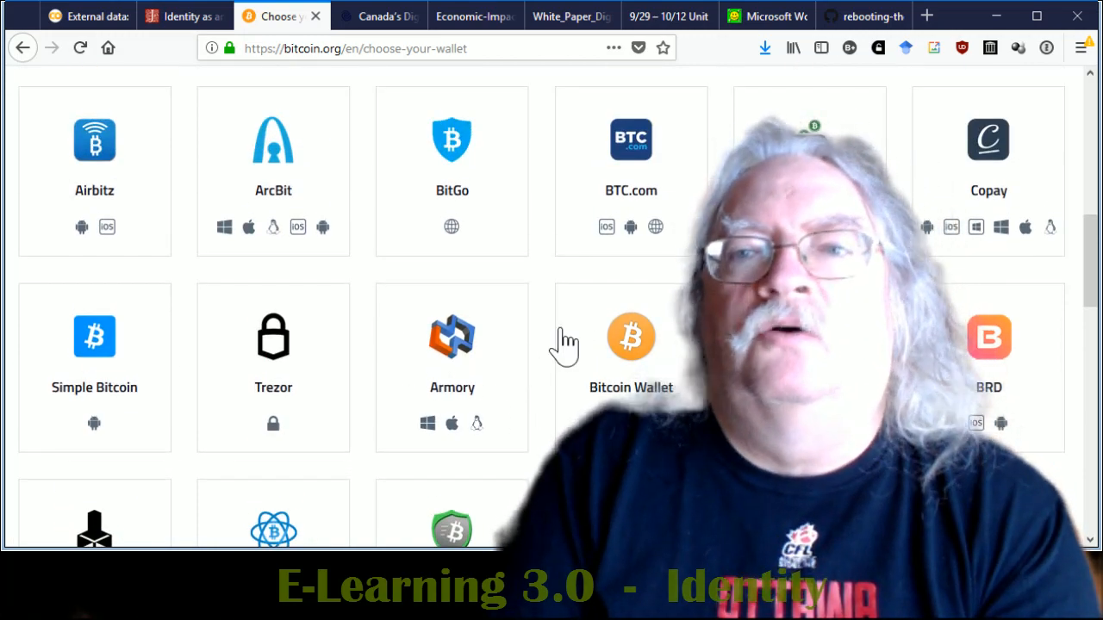
pyautogui.scroll(3)
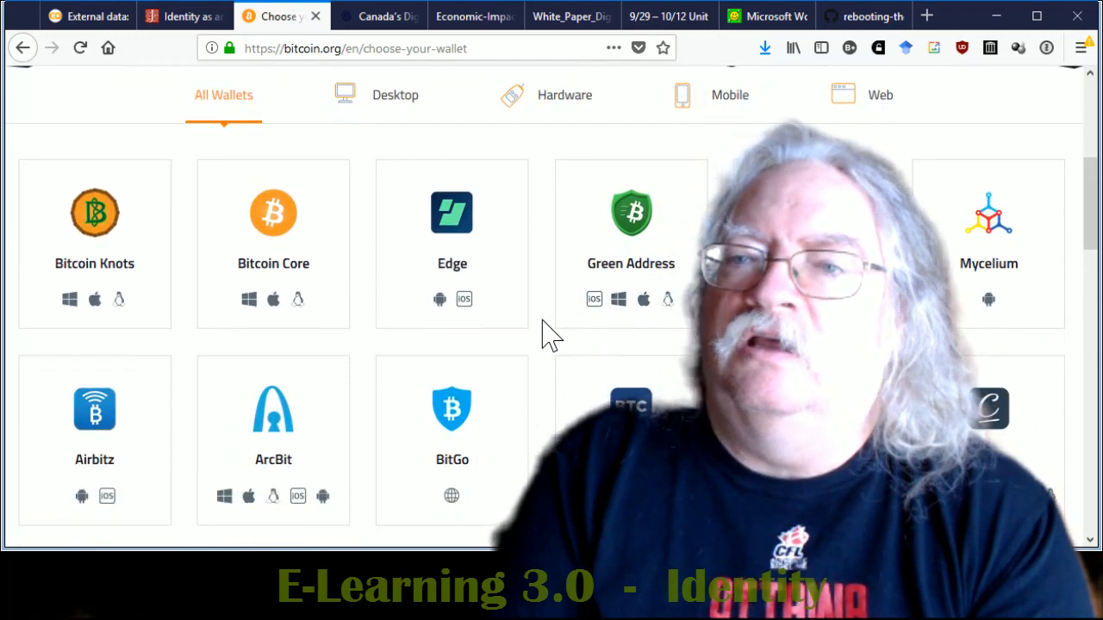
pyautogui.scroll(-3)
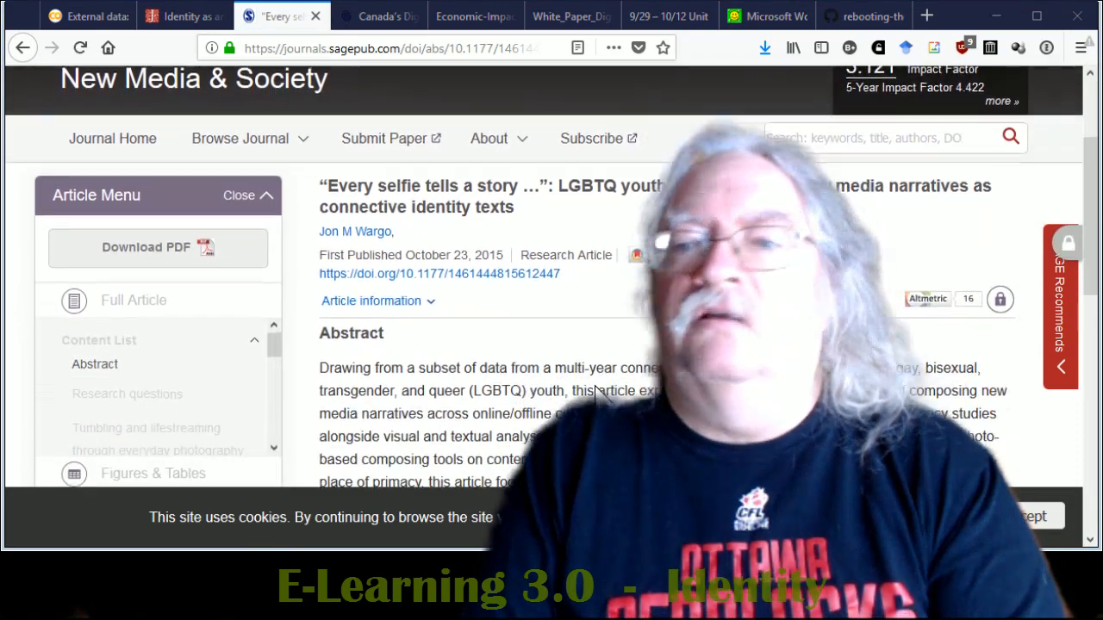
# - Scroll Wargo's selfie article abstract to its keywords such as digital photography and gender
pyautogui.scroll(-3)
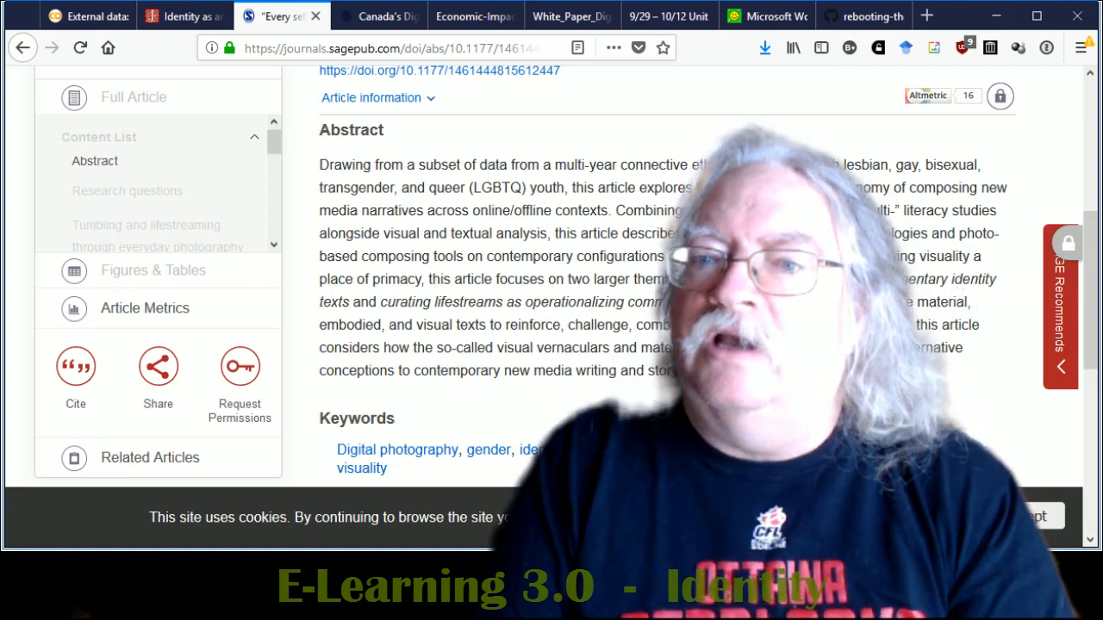
pyautogui.moveTo(486, 328)
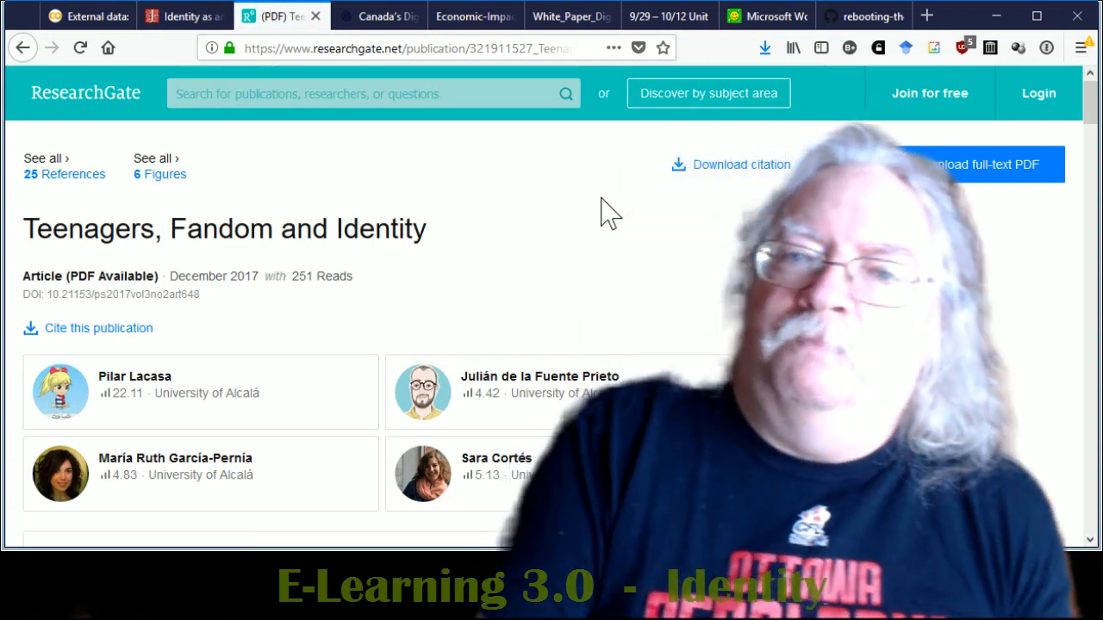
# - Scroll through the Teenagers, Fandom and Identity abstract and author list on ResearchGate, then back up
pyautogui.scroll(-3)
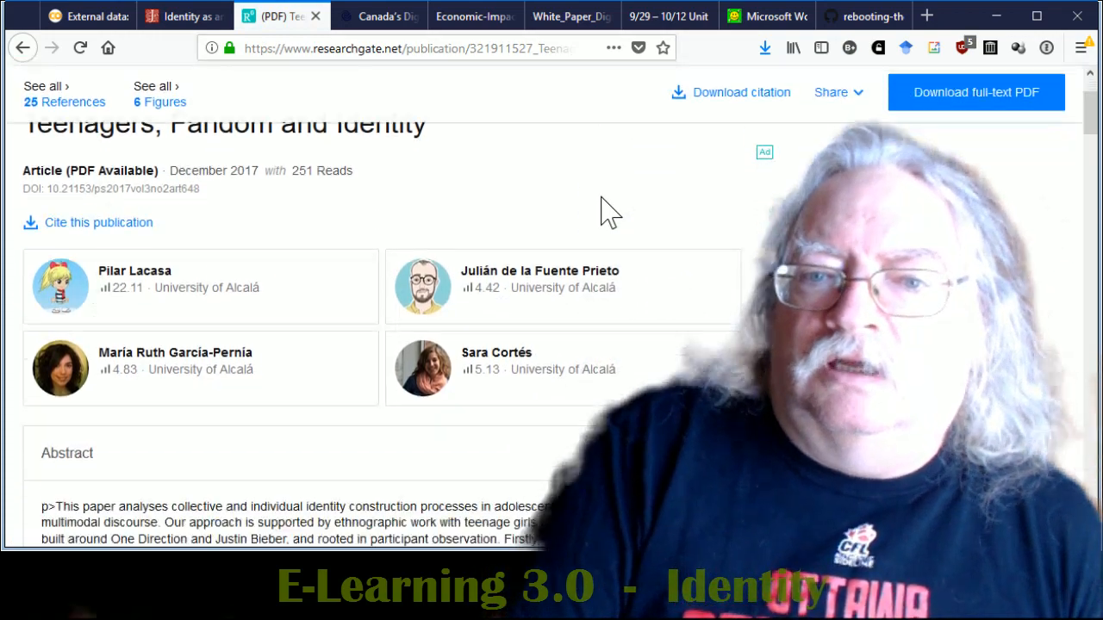
pyautogui.scroll(-3)
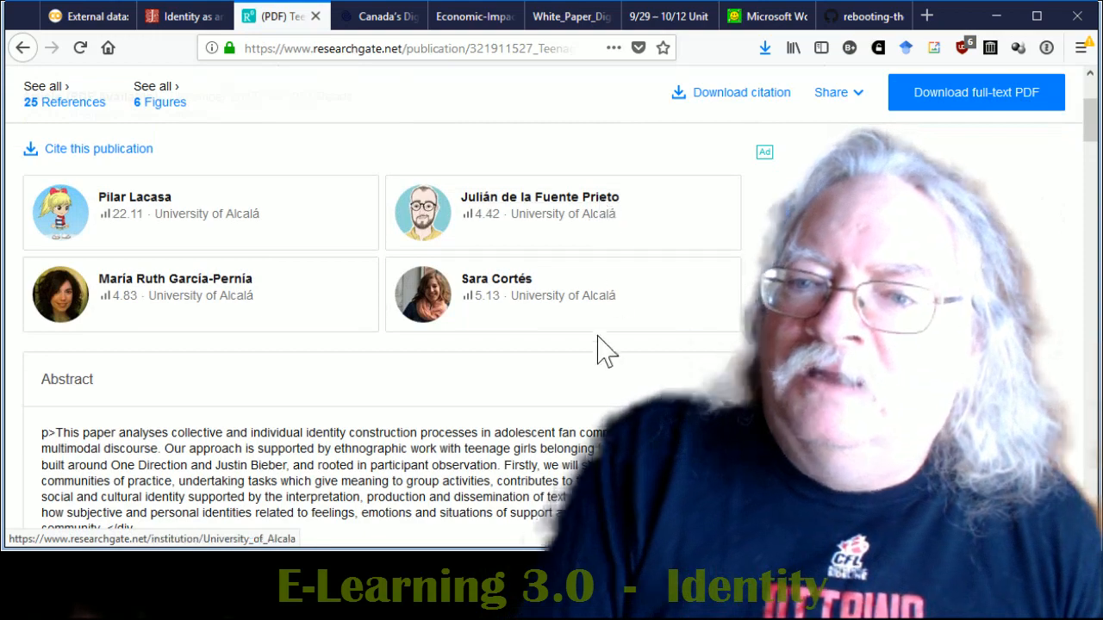
pyautogui.scroll(-3)
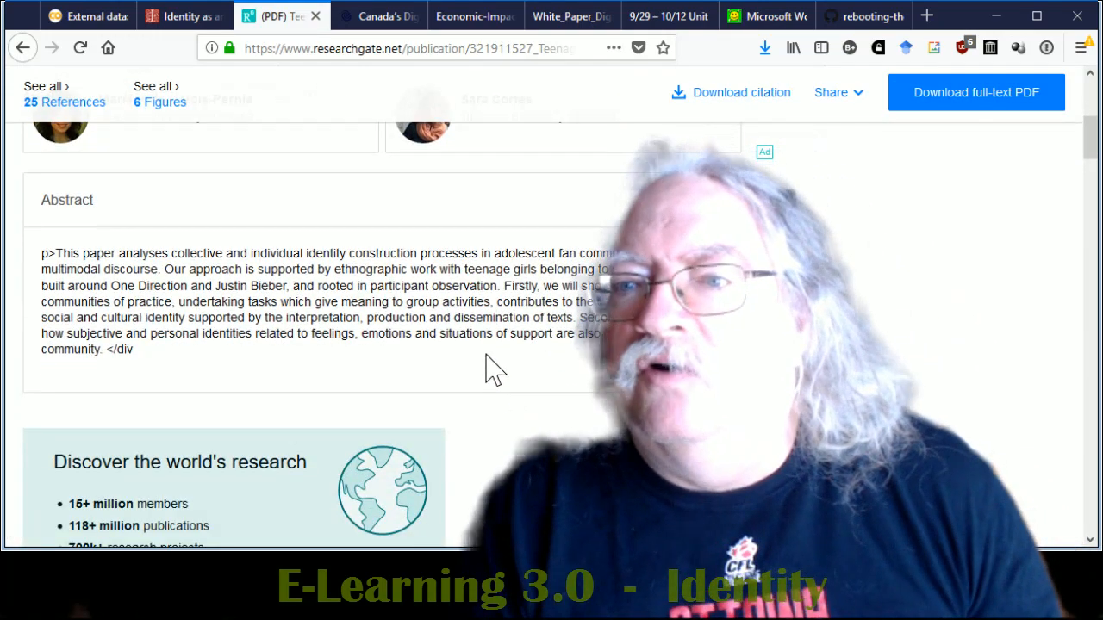
pyautogui.scroll(-3)
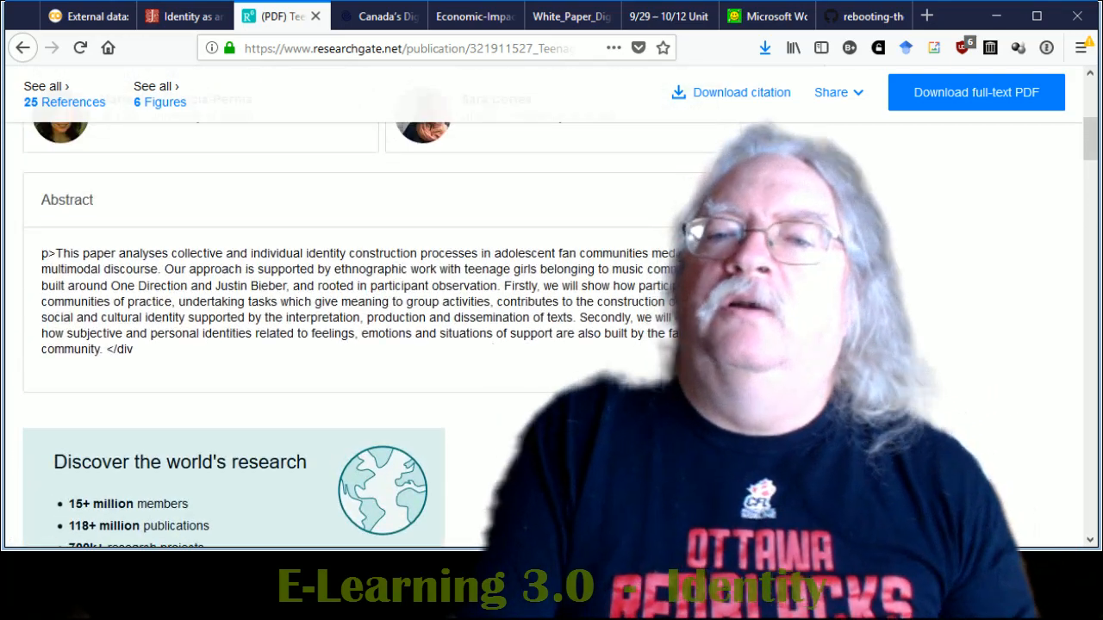
pyautogui.scroll(3)
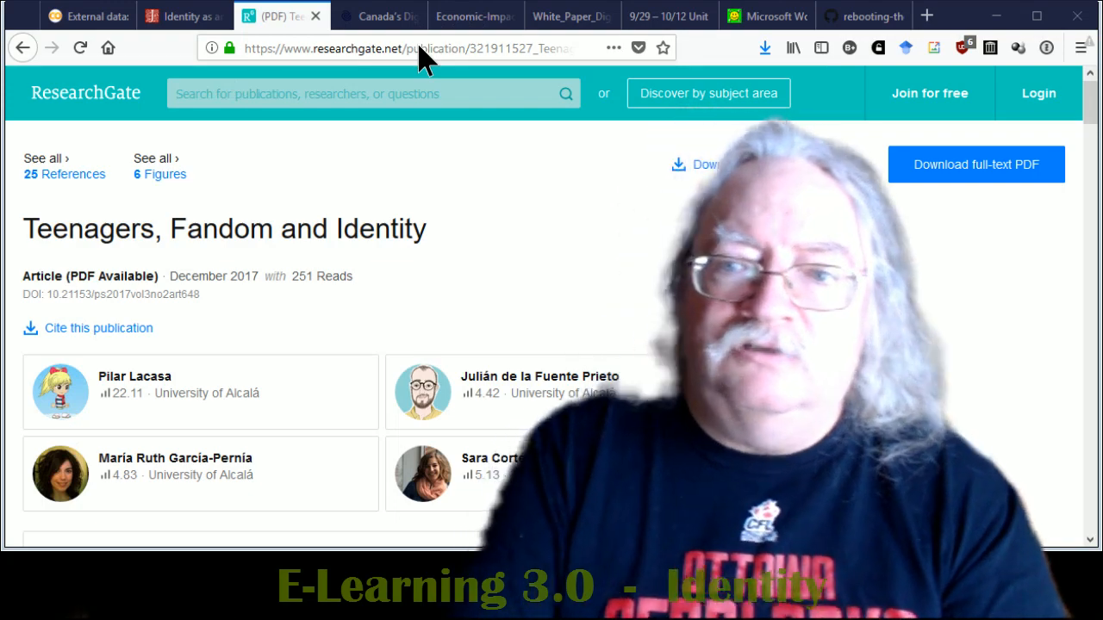
pyautogui.moveTo(455, 493)
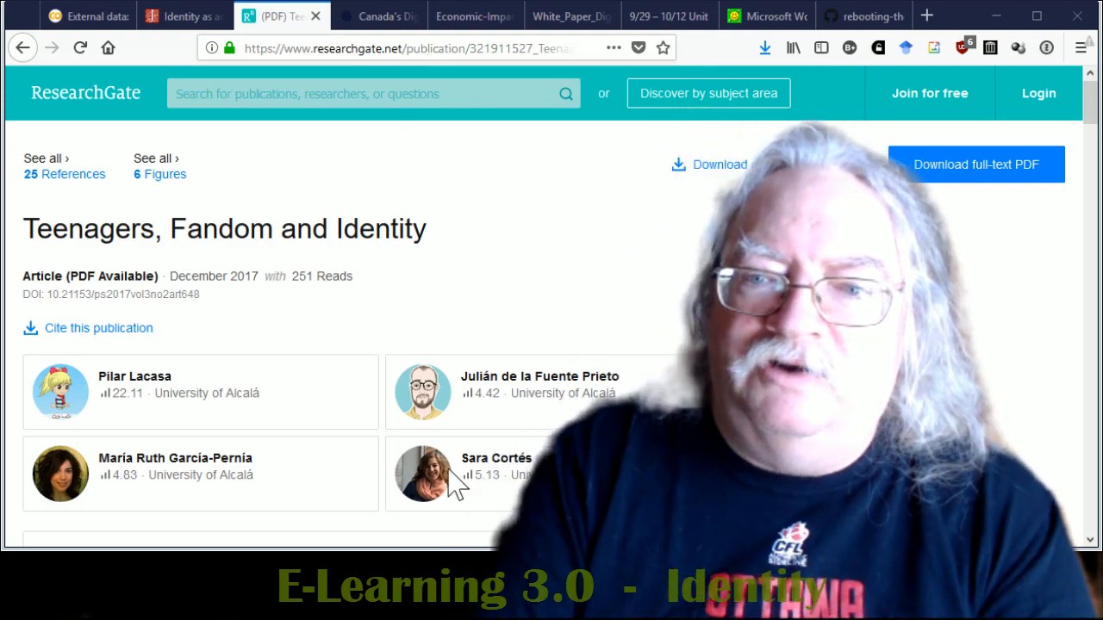